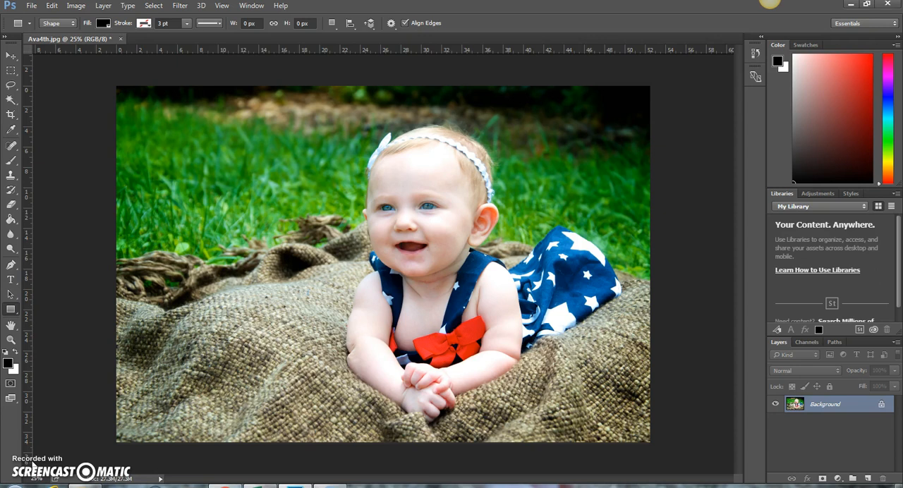
{"action": "mouse_move", "coordinate": [213, 345]}
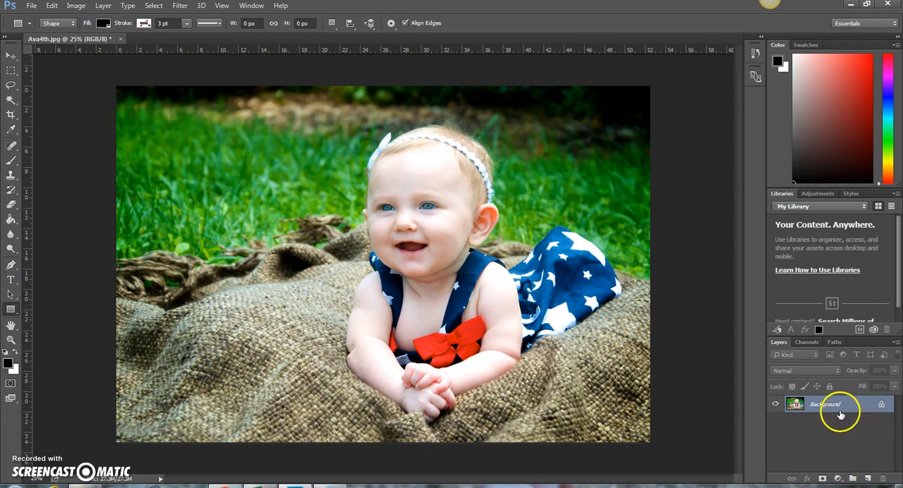
{"action": "mouse_move", "coordinate": [868, 402]}
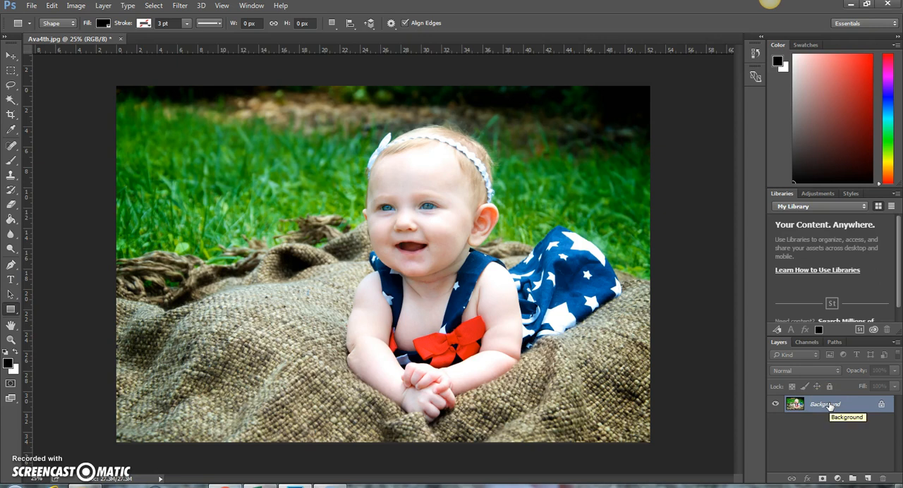
Step: Unlock the photo as Layer 1 and put a Paint Bucket black-filled layer beneath it
{"action": "left_click", "coordinate": [855, 479]}
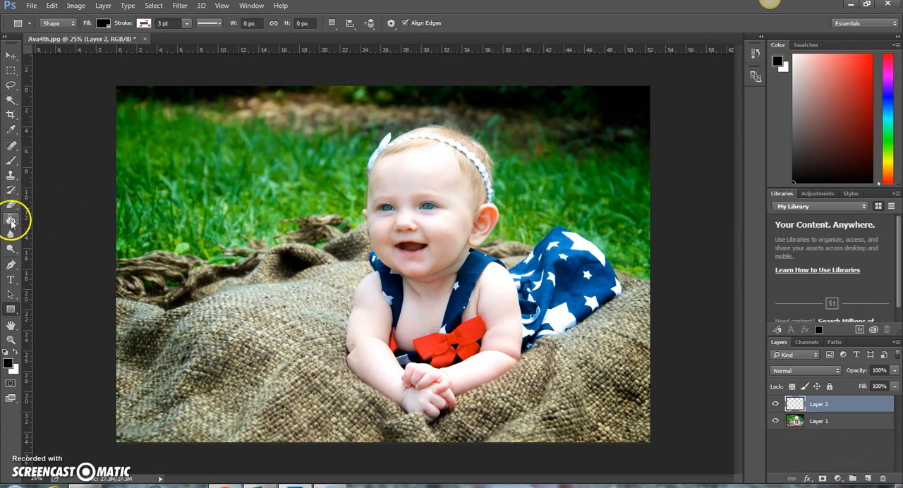
{"action": "left_click", "coordinate": [11, 220]}
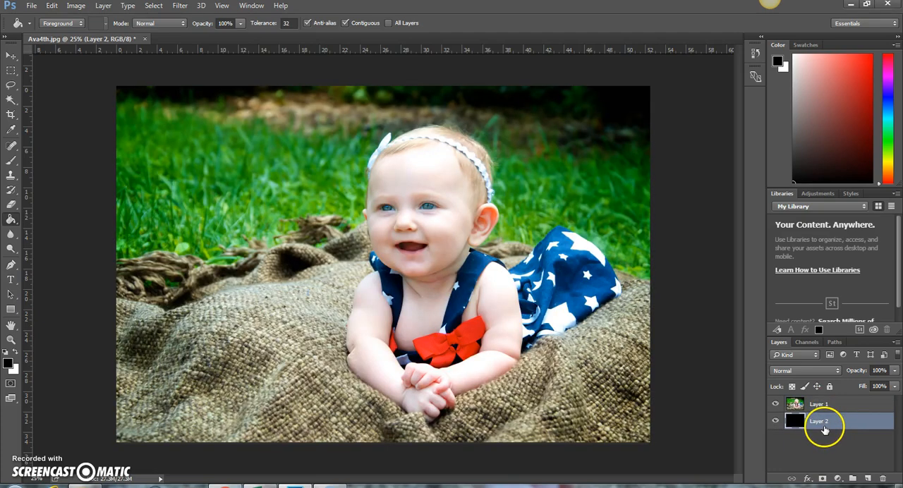
{"action": "left_click", "coordinate": [818, 403]}
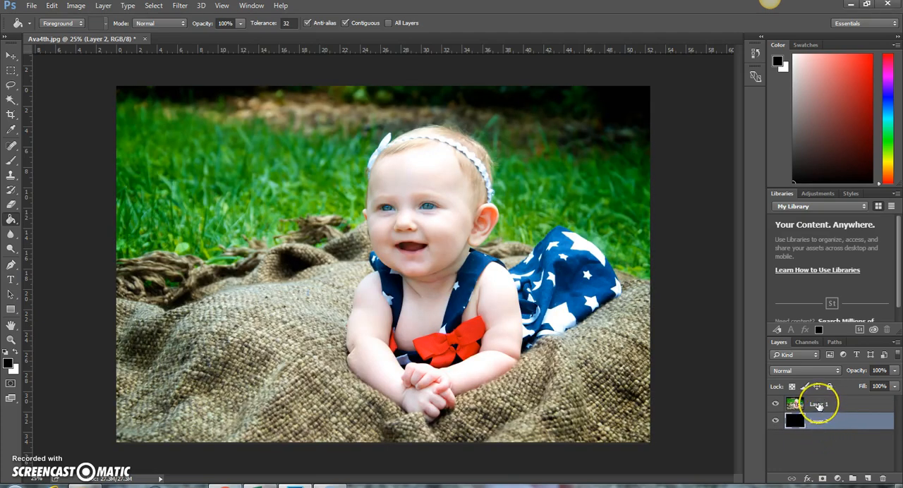
{"action": "left_click", "coordinate": [818, 403]}
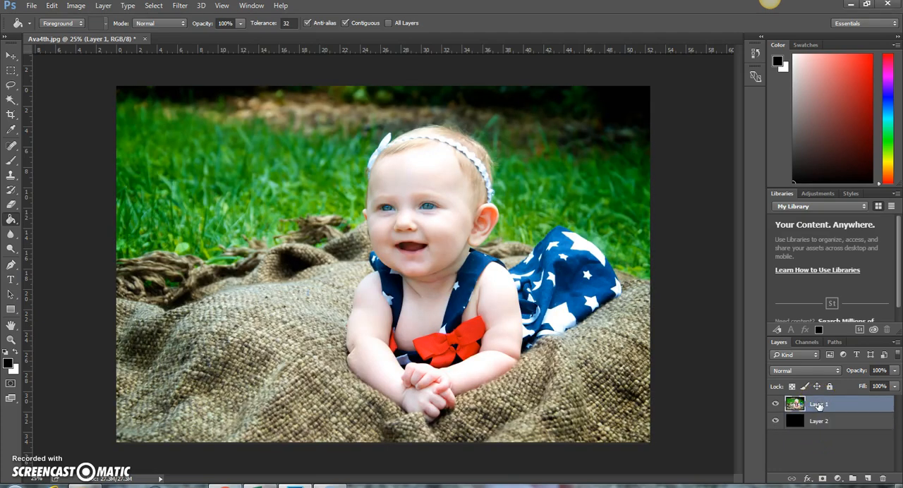
{"action": "mouse_move", "coordinate": [11, 310]}
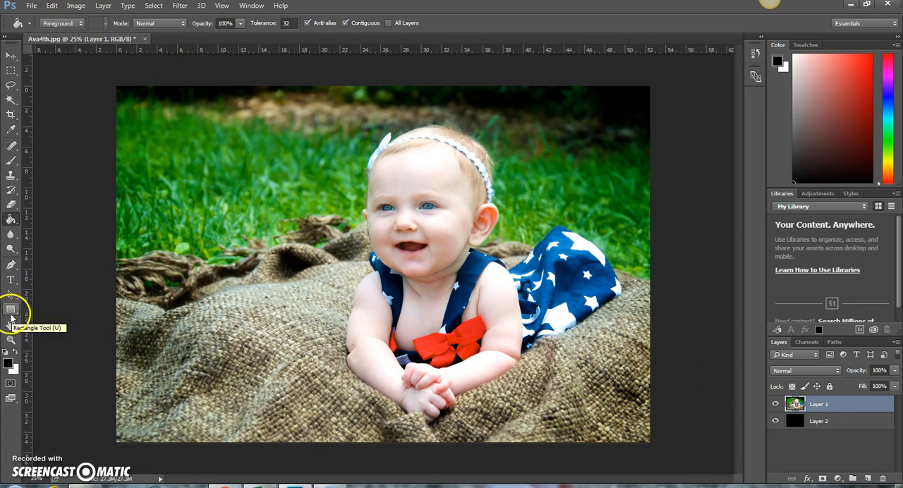
Step: Draw a black Rectangle shape layer over the left half of the baby's face
{"action": "left_click", "coordinate": [12, 309]}
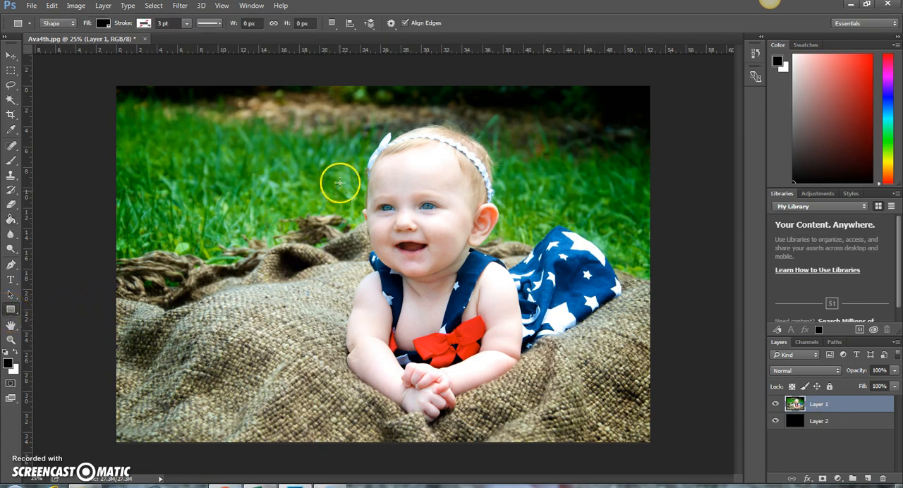
{"action": "left_click_drag", "start_coordinate": [341, 183], "coordinate": [388, 243]}
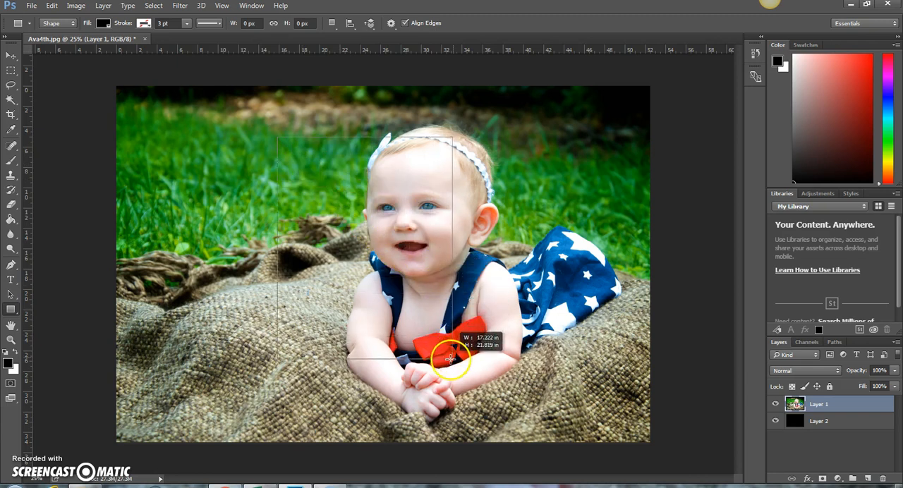
{"action": "left_click_drag", "start_coordinate": [277, 138], "coordinate": [451, 361]}
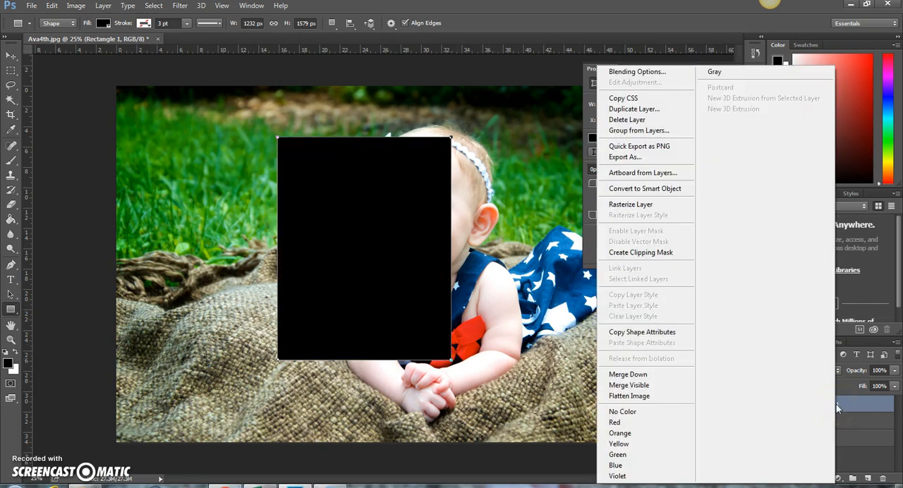
{"action": "left_click", "coordinate": [629, 203]}
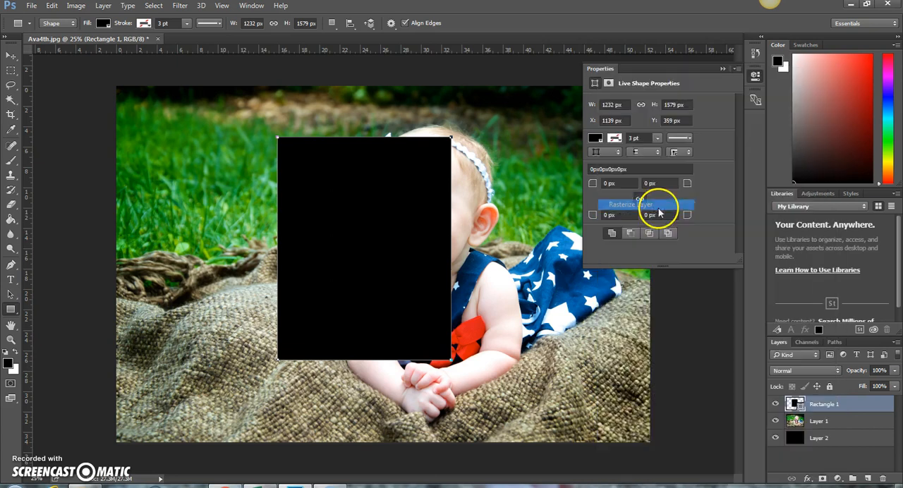
{"action": "right_click", "coordinate": [835, 404]}
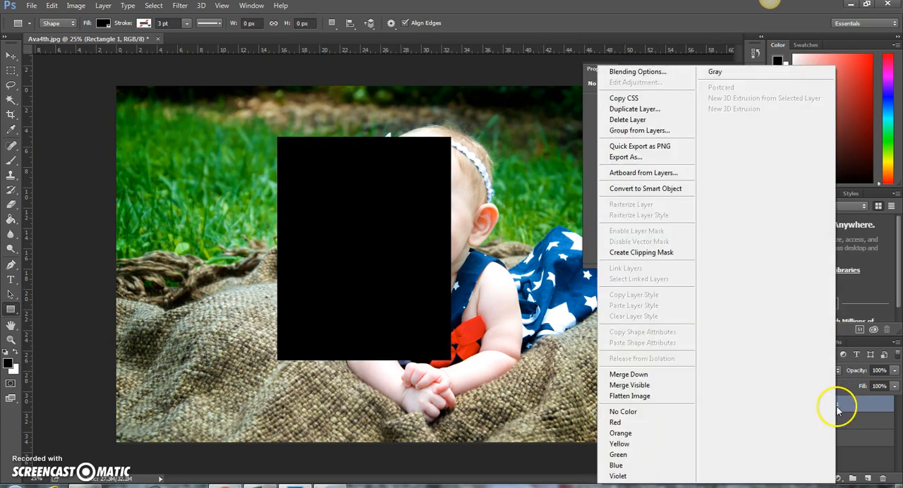
{"action": "left_click", "coordinate": [641, 253]}
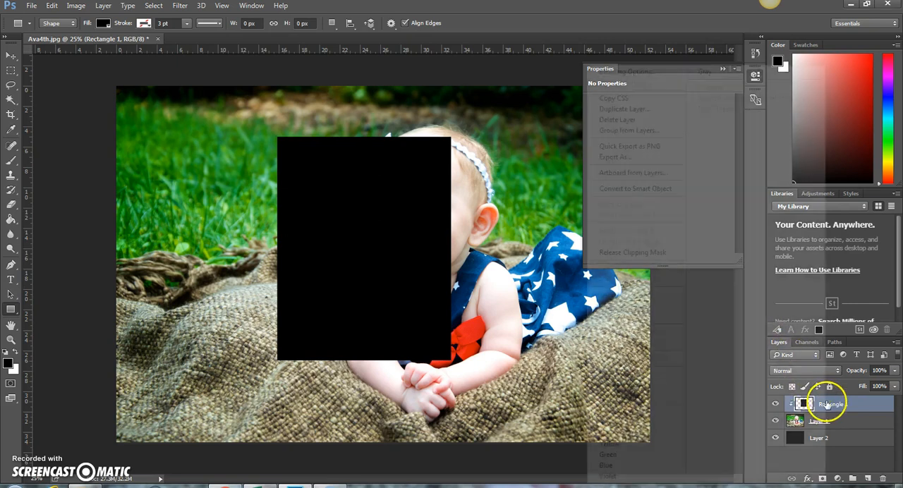
Step: Duplicate Rectangle 1 into a new layer named 'White Rec'
{"action": "right_click", "coordinate": [830, 404]}
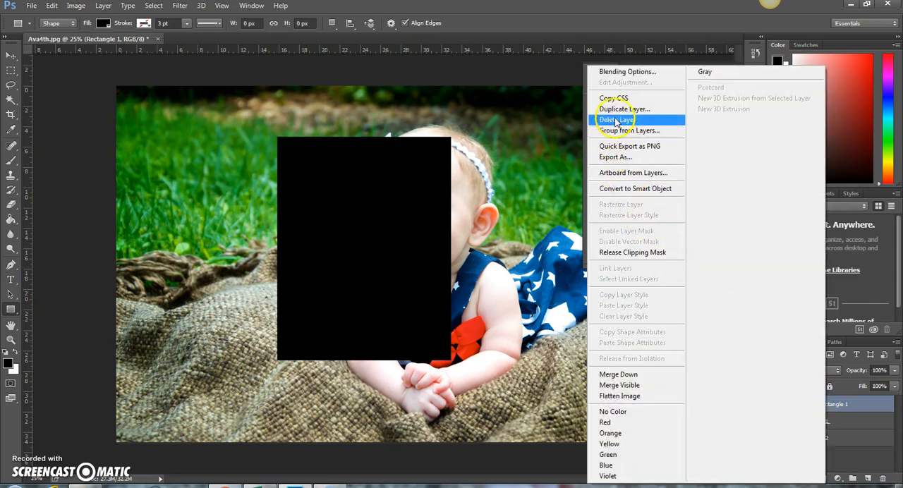
{"action": "left_click", "coordinate": [623, 108]}
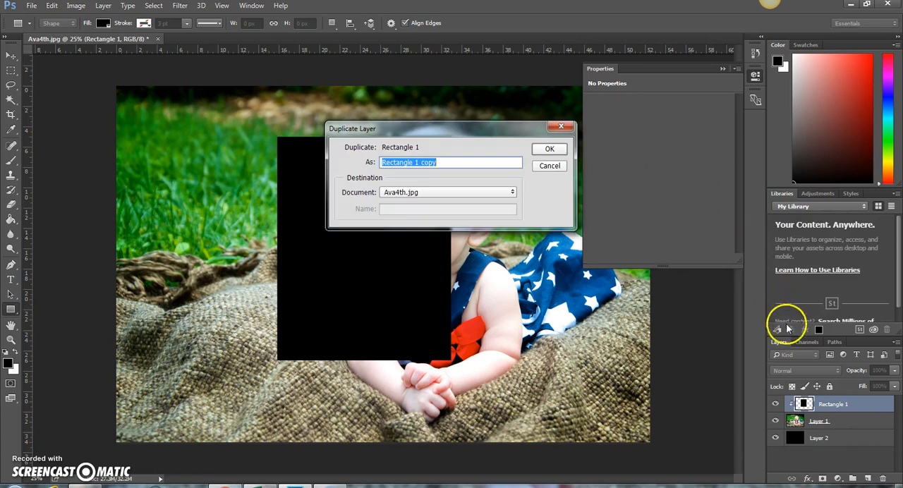
{"action": "left_click", "coordinate": [452, 163]}
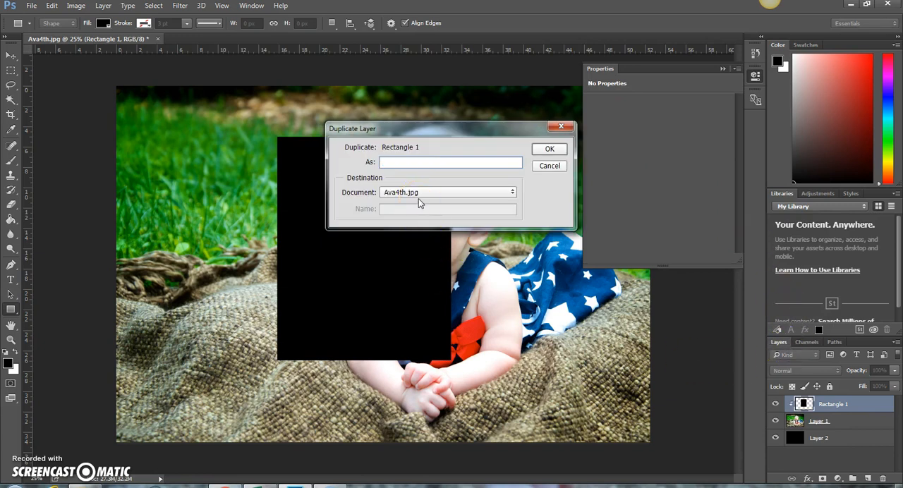
{"action": "type", "text": "White Re"}
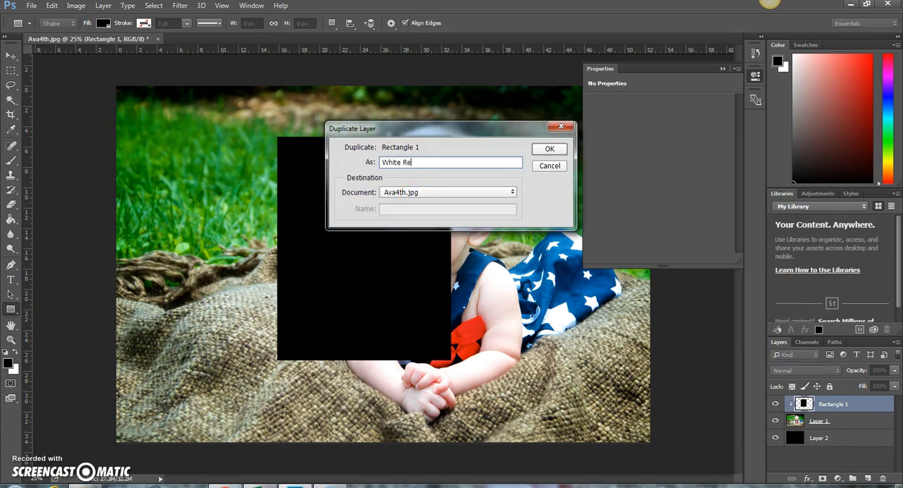
{"action": "type", "text": "c"}
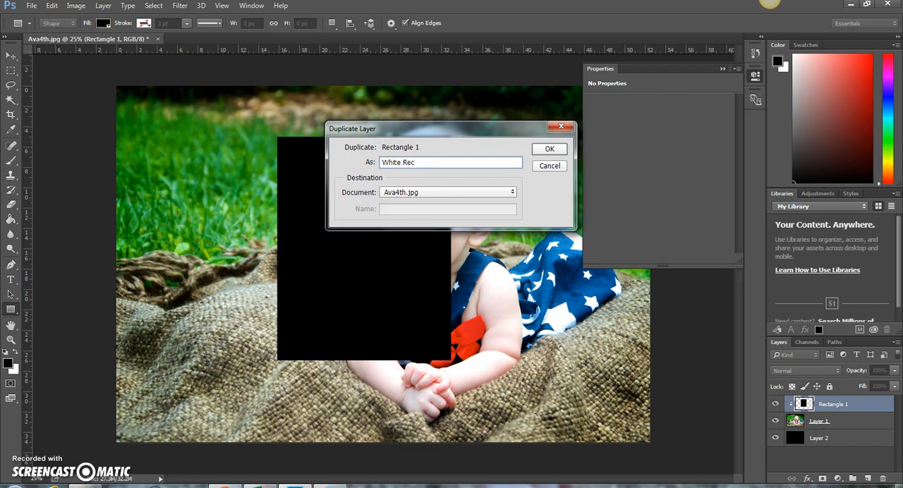
{"action": "left_click", "coordinate": [548, 149]}
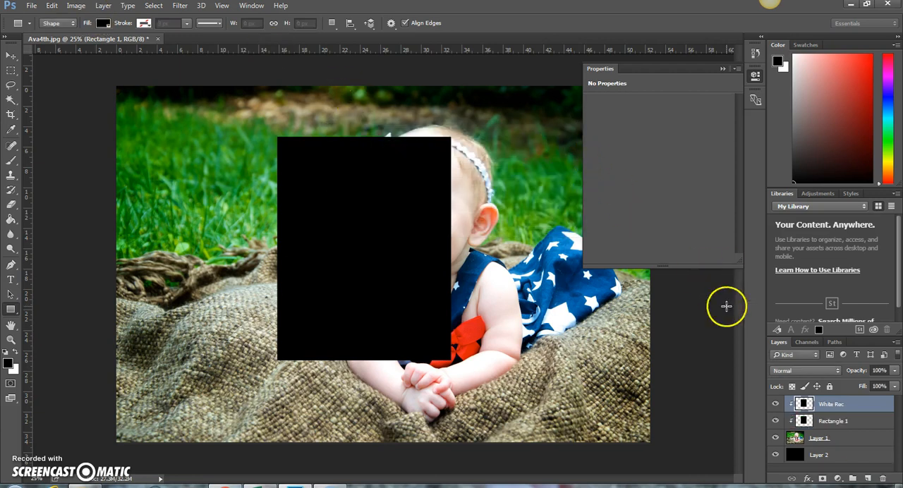
Step: Rename the original Rectangle 1 layer to 'Black Rec'
{"action": "left_click", "coordinate": [833, 420]}
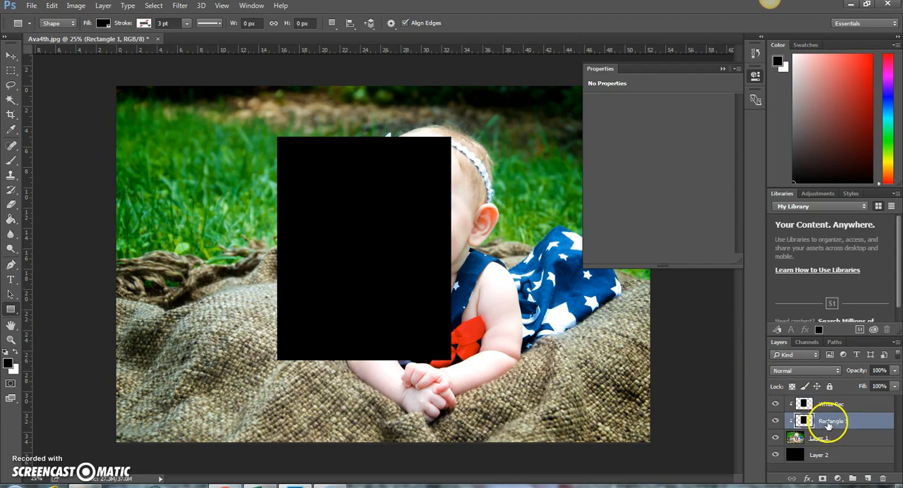
{"action": "double_click", "coordinate": [832, 420]}
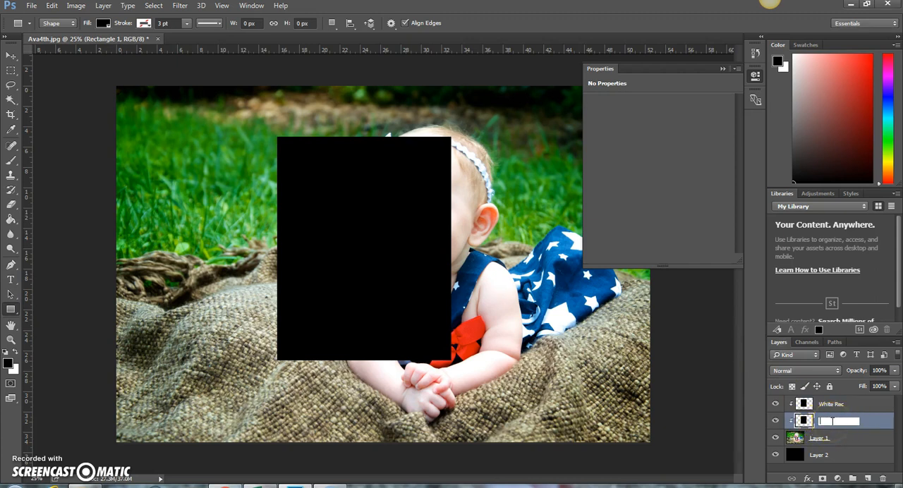
{"action": "type", "text": "Black Rec"}
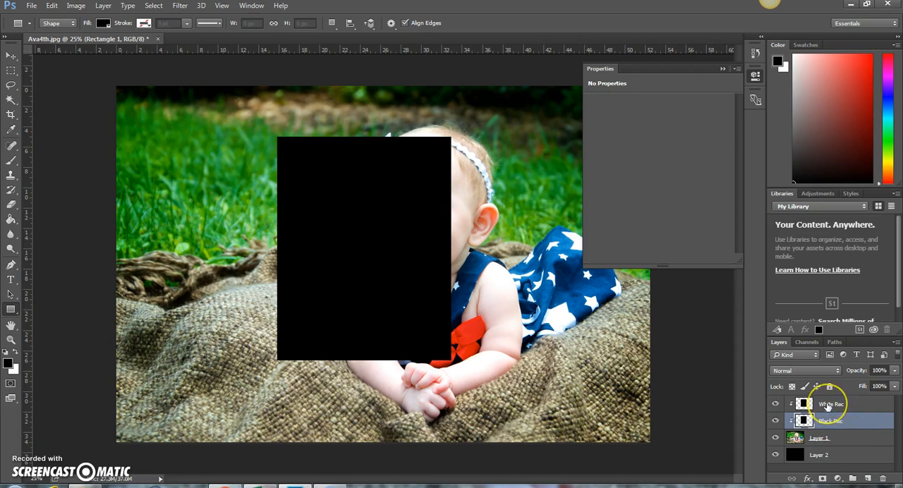
{"action": "left_click", "coordinate": [832, 404]}
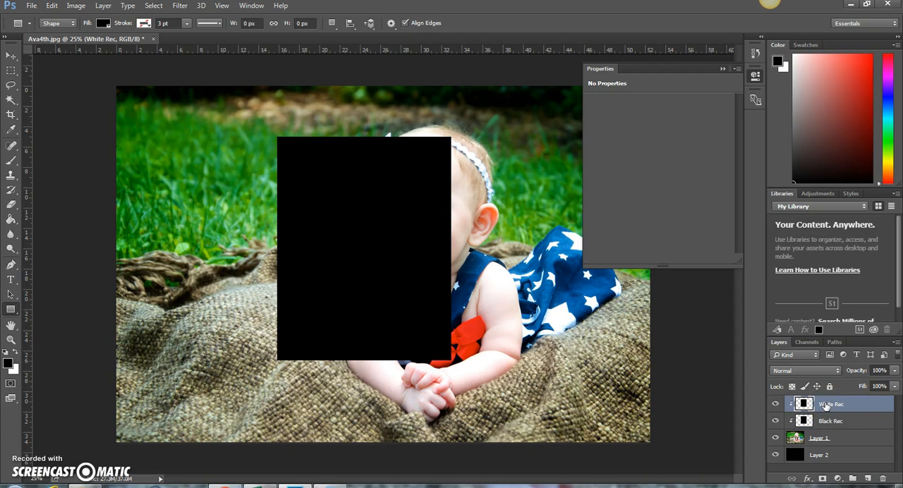
Step: Give White Rec a #ffffff Color Overlay and place it below Black Rec
{"action": "right_click", "coordinate": [831, 404]}
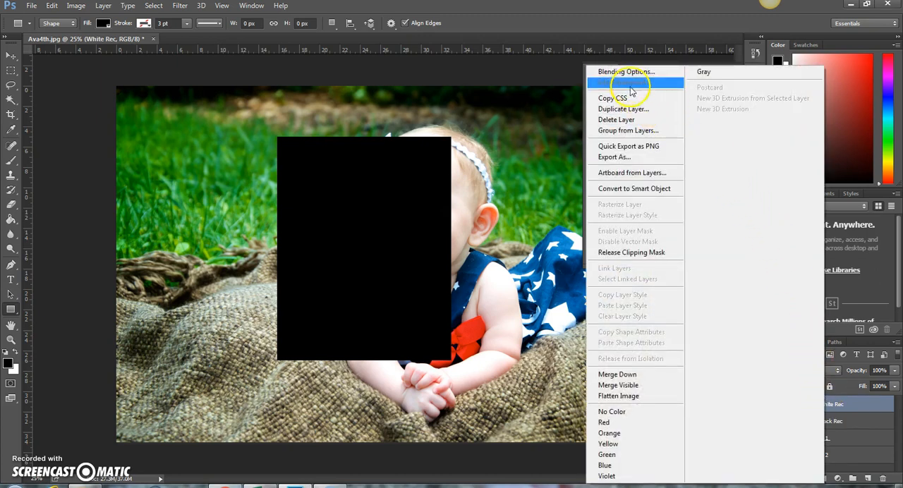
{"action": "left_click", "coordinate": [627, 71]}
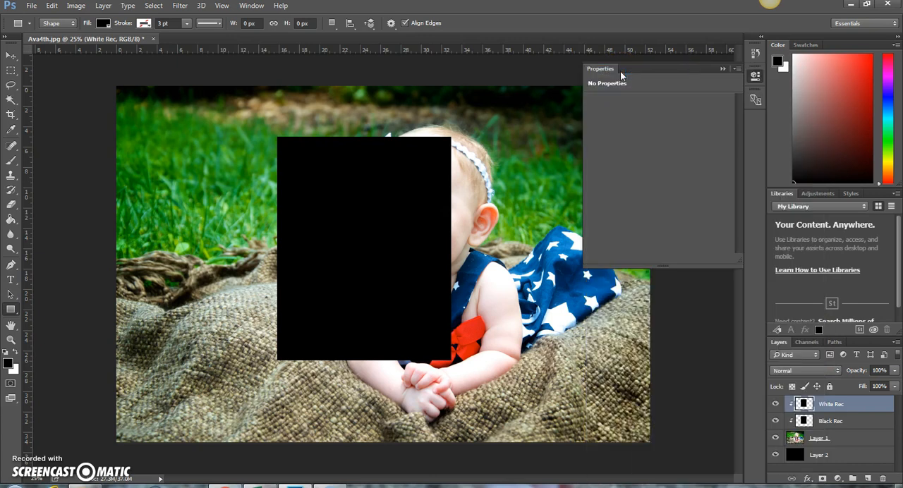
{"action": "double_click", "coordinate": [831, 404]}
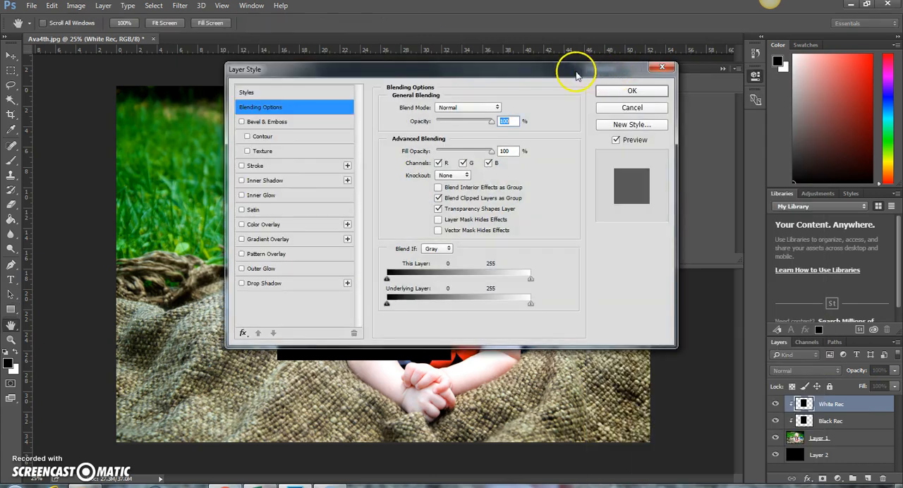
{"action": "left_click", "coordinate": [243, 224]}
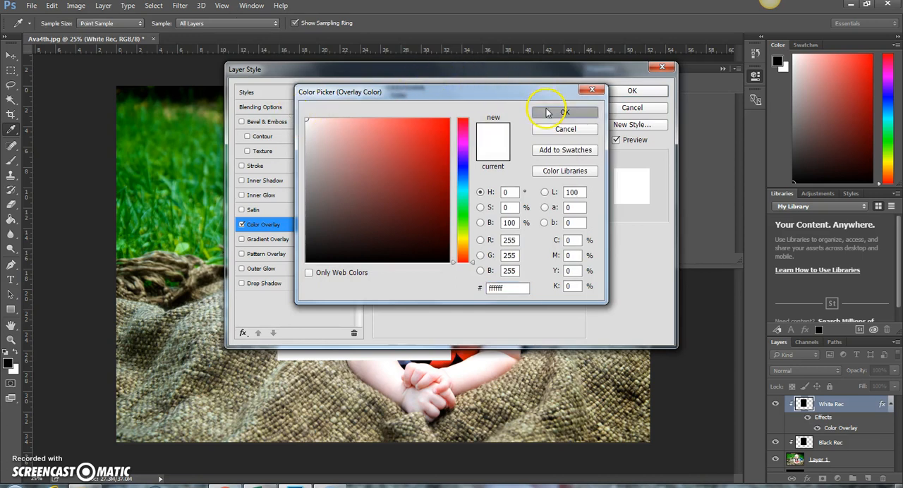
{"action": "left_click", "coordinate": [632, 90]}
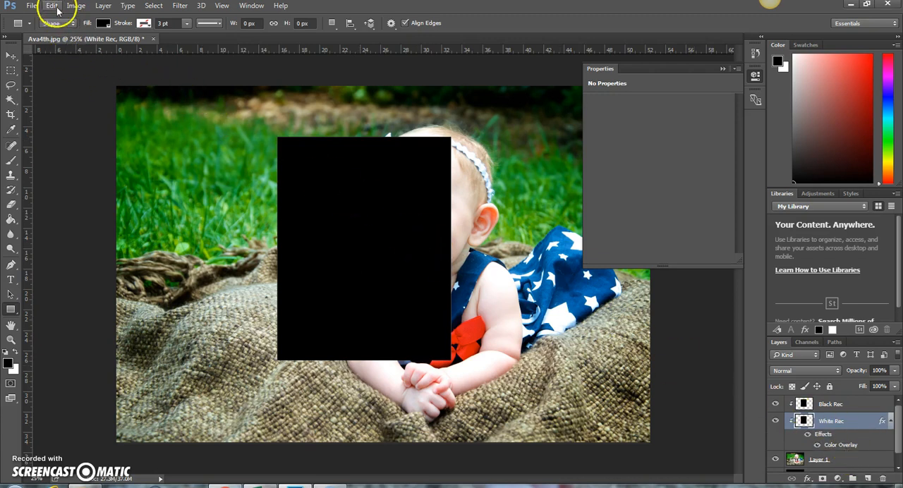
Step: Scale White Rec into an even white border around Black Rec with a deeper bottom edge, and apply
{"action": "left_click", "coordinate": [50, 6]}
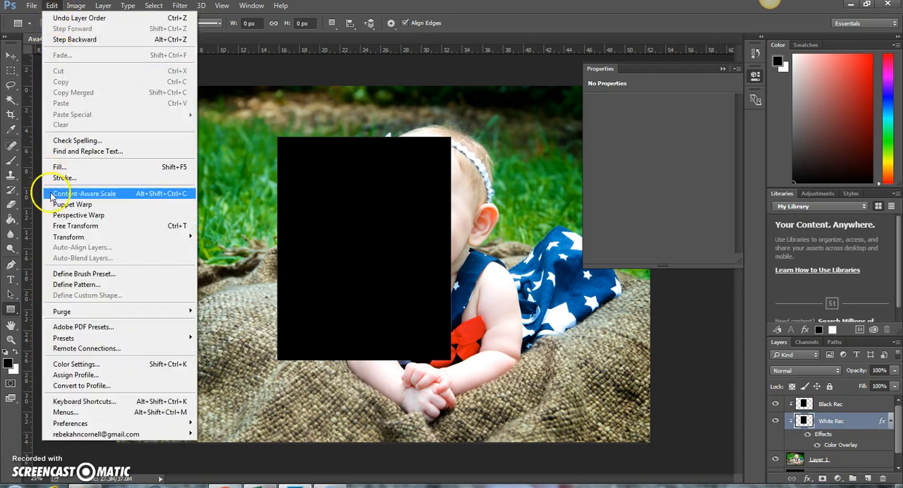
{"action": "mouse_move", "coordinate": [68, 237]}
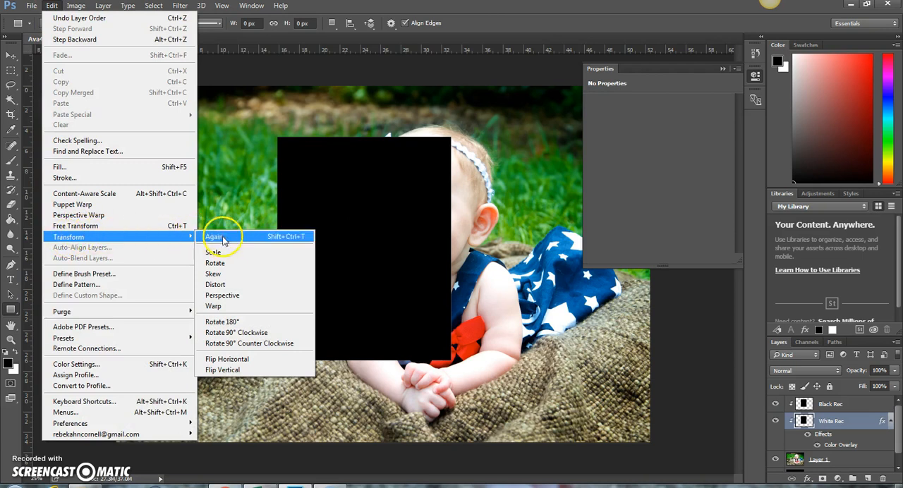
{"action": "left_click", "coordinate": [214, 237]}
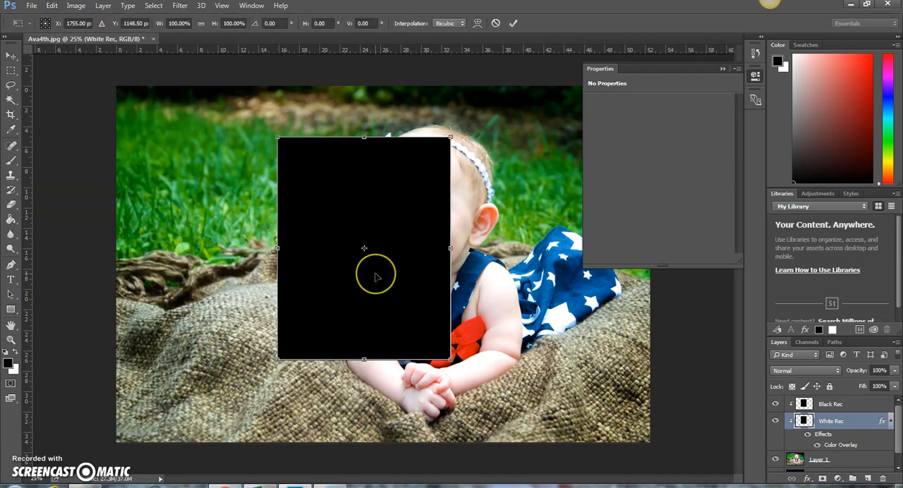
{"action": "mouse_move", "coordinate": [378, 279]}
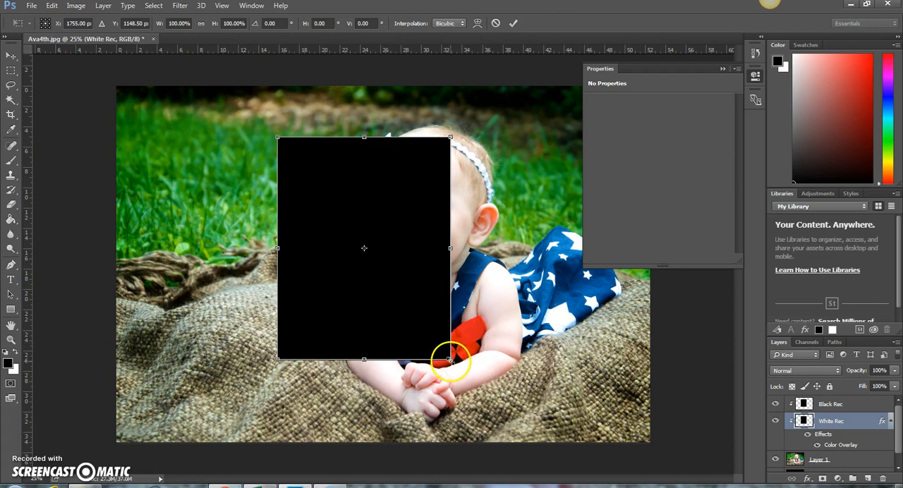
{"action": "left_click_drag", "start_coordinate": [450, 359], "coordinate": [459, 370]}
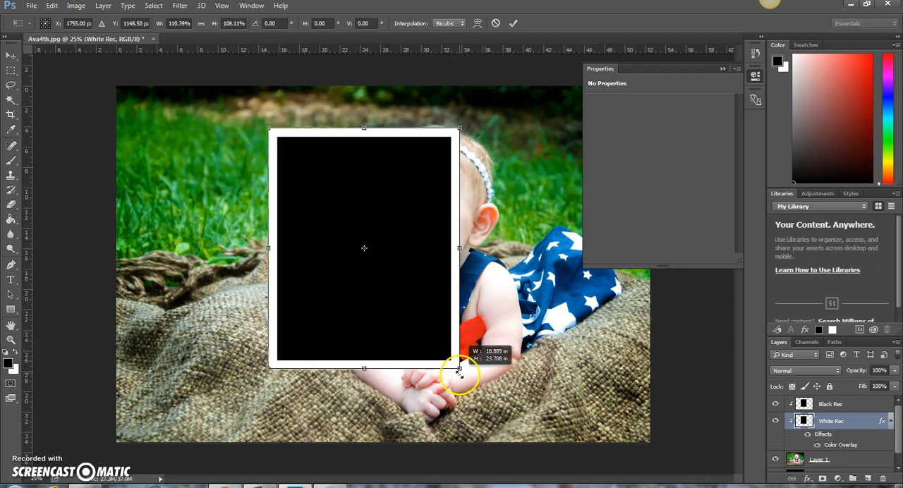
{"action": "left_click_drag", "start_coordinate": [460, 368], "coordinate": [460, 374]}
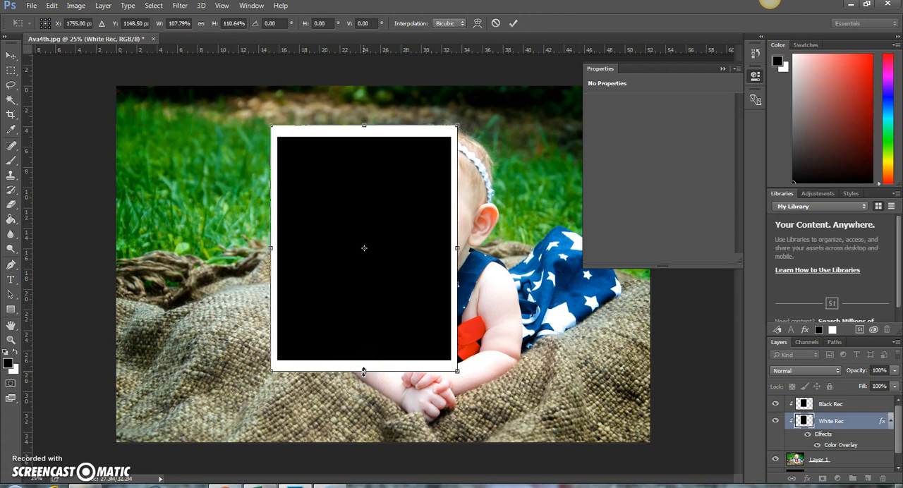
{"action": "left_click_drag", "start_coordinate": [364, 370], "coordinate": [364, 387]}
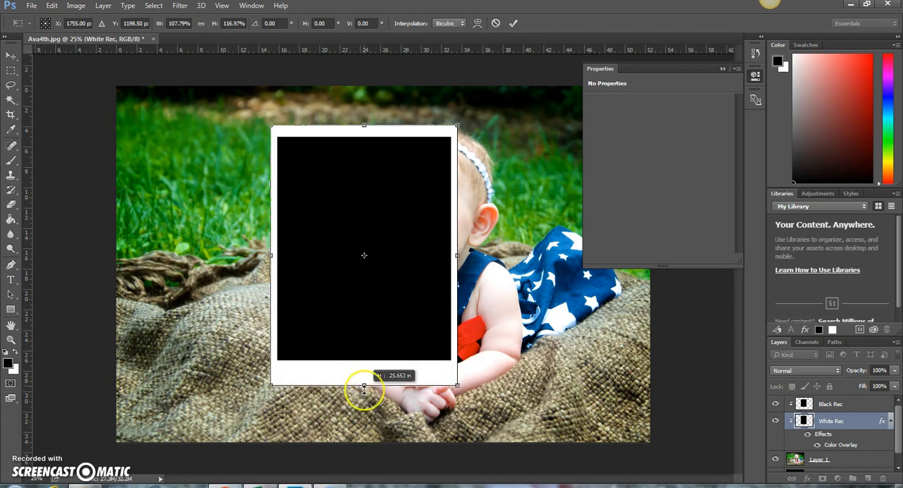
{"action": "left_click_drag", "start_coordinate": [364, 375], "coordinate": [364, 386]}
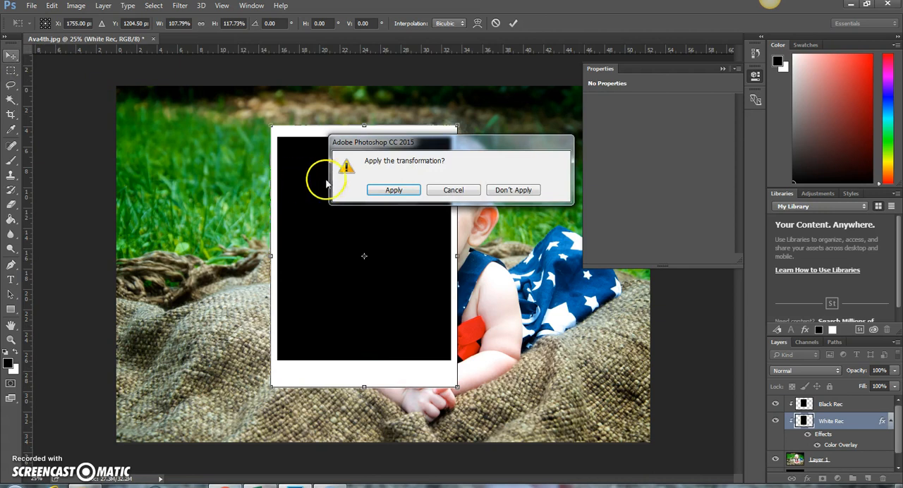
{"action": "left_click", "coordinate": [393, 189]}
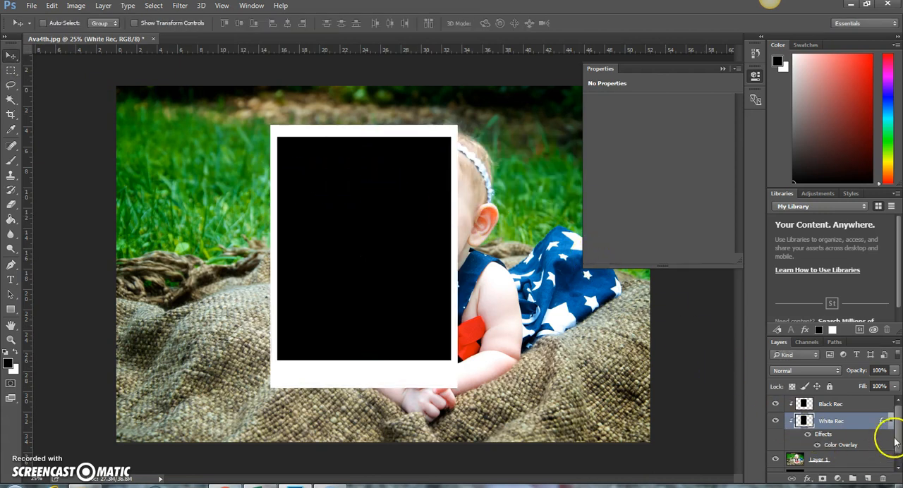
Step: Move Layer 1 on top, clip it to Black Rec, and drag both frame rectangles over the baby's face
{"action": "left_click", "coordinate": [819, 449]}
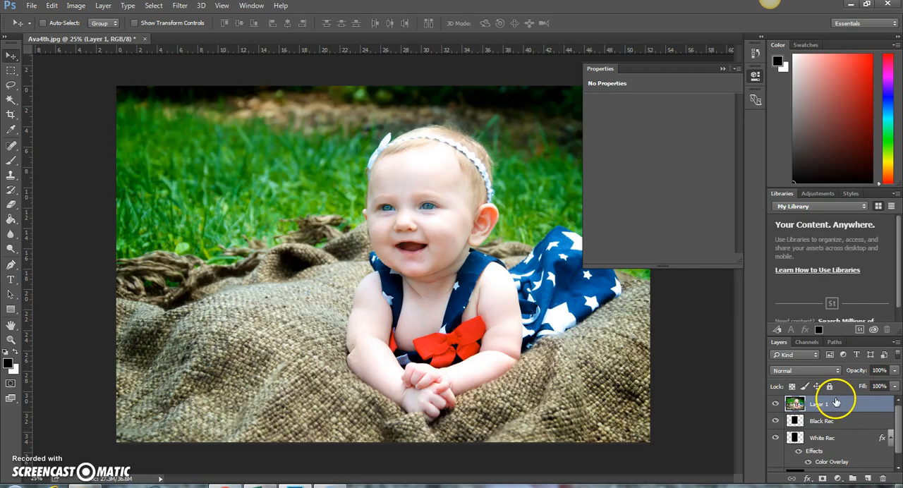
{"action": "right_click", "coordinate": [821, 404]}
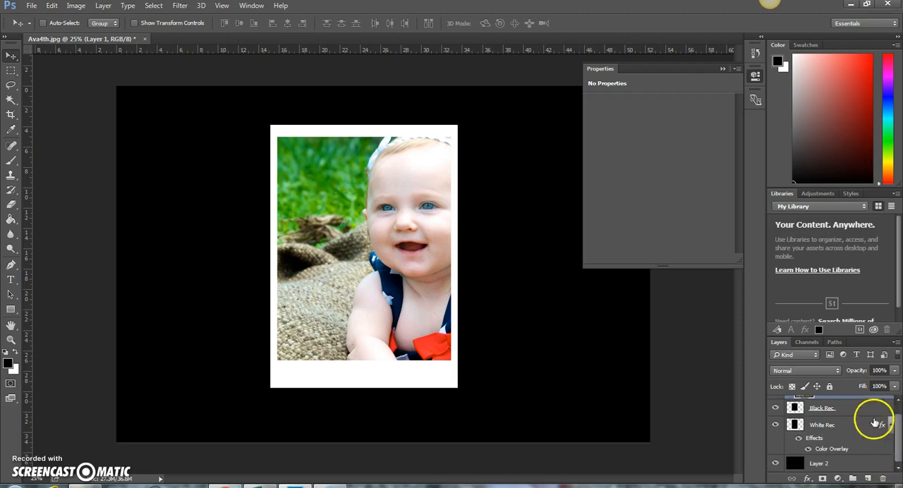
{"action": "left_click", "coordinate": [821, 407]}
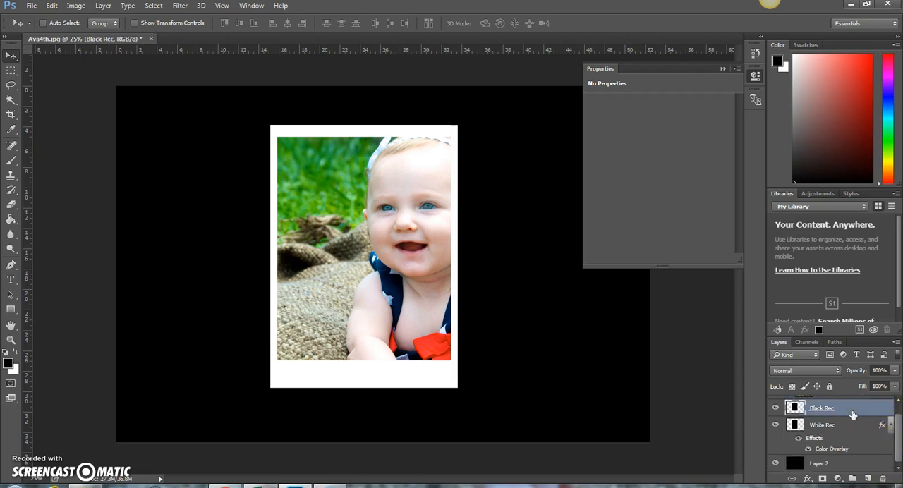
{"action": "left_click", "coordinate": [821, 425]}
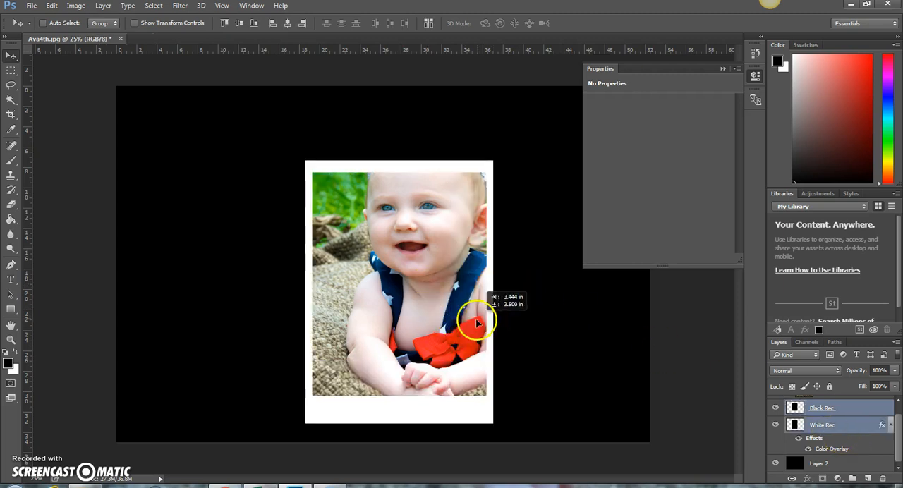
{"action": "left_click_drag", "start_coordinate": [480, 323], "coordinate": [473, 294]}
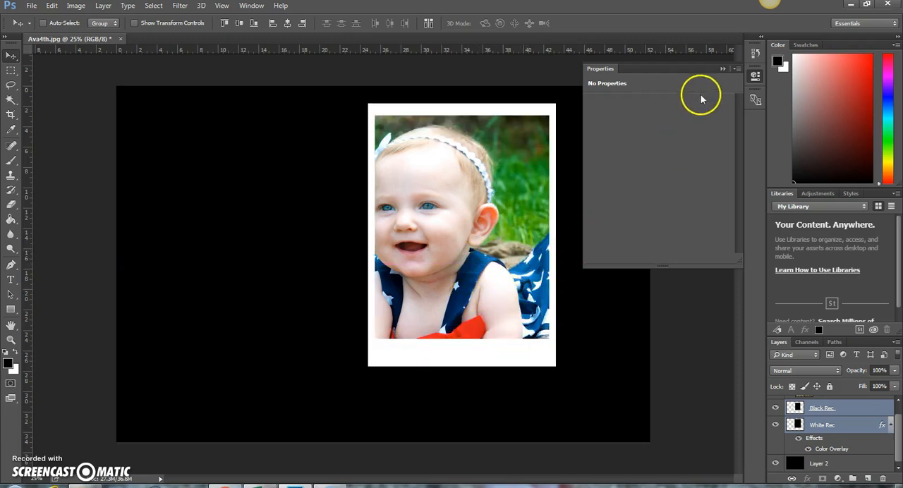
Step: Drag the frame to the canvas's right side and recentre the baby's face inside it
{"action": "left_click", "coordinate": [757, 74]}
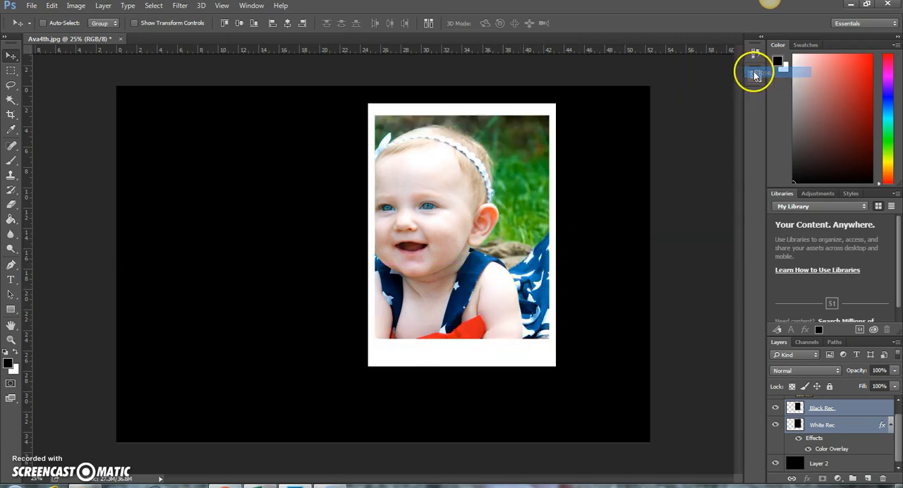
{"action": "left_click_drag", "start_coordinate": [461, 237], "coordinate": [533, 237]}
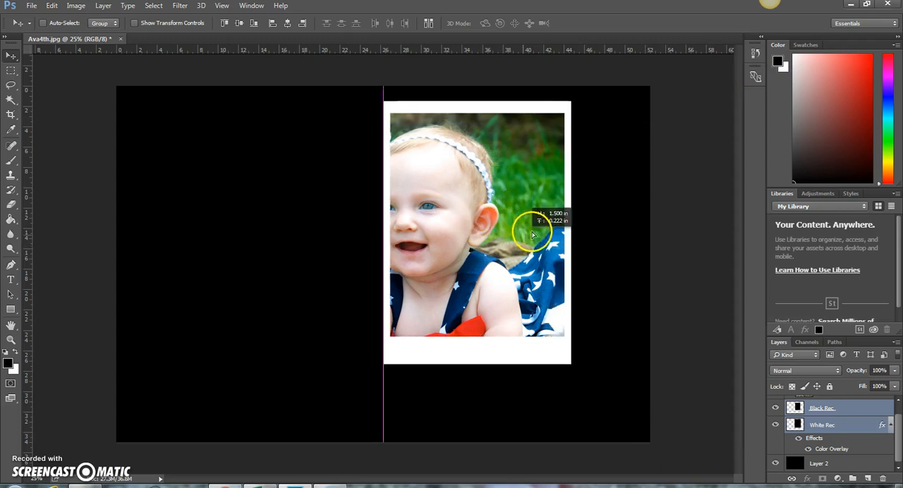
{"action": "left_click_drag", "start_coordinate": [533, 234], "coordinate": [564, 243]}
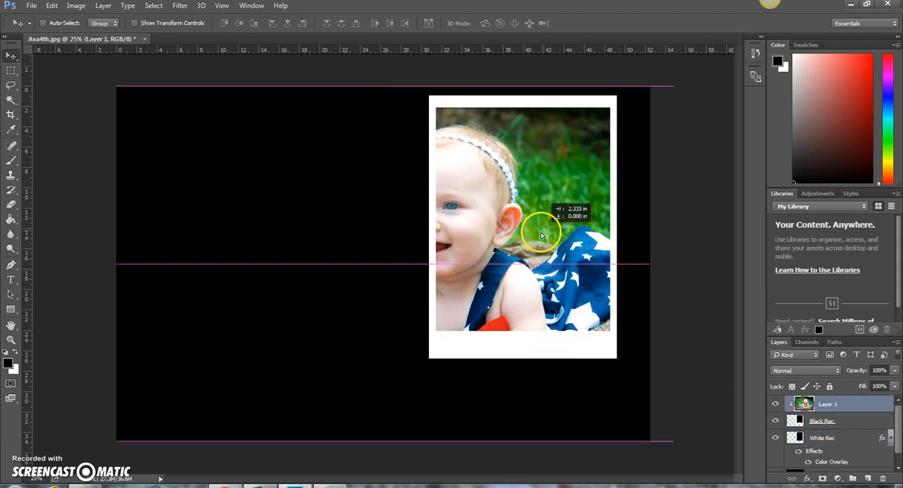
{"action": "left_click_drag", "start_coordinate": [542, 234], "coordinate": [587, 232]}
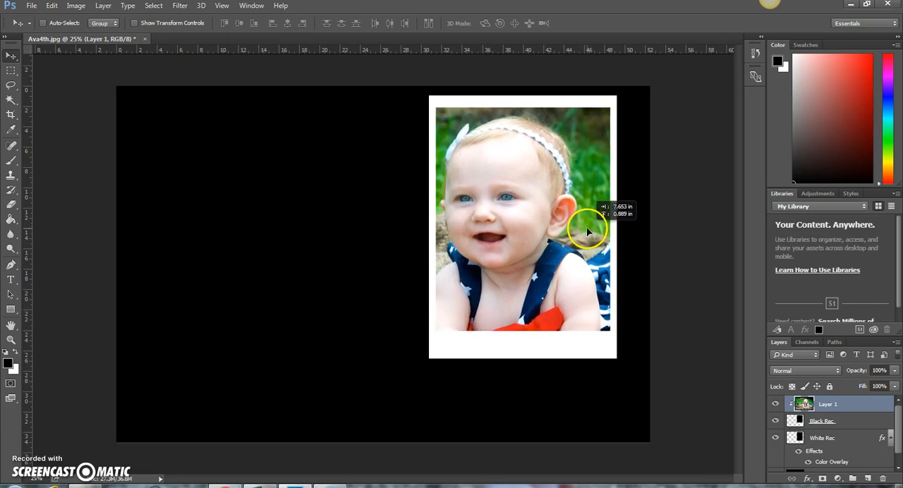
{"action": "left_click_drag", "start_coordinate": [590, 233], "coordinate": [593, 228]}
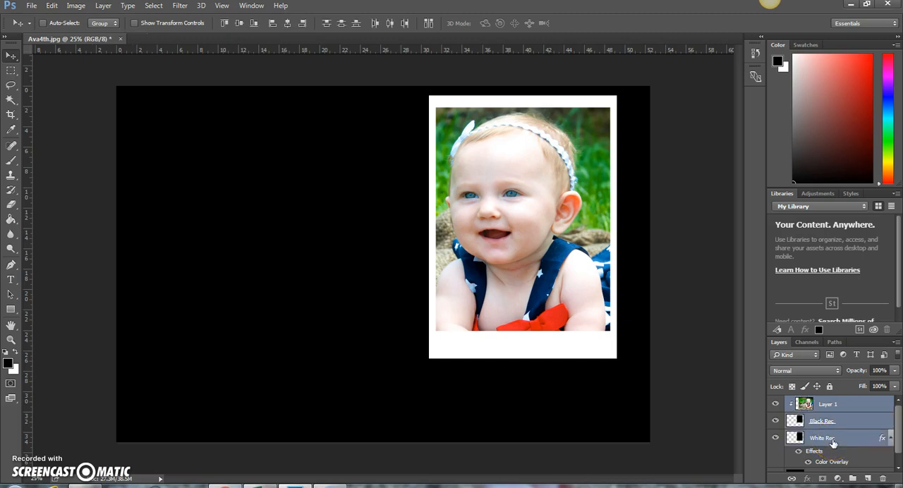
Step: Duplicate the photo and frame layers and move the copied frame down-left, overlapping the first
{"action": "right_click", "coordinate": [821, 438]}
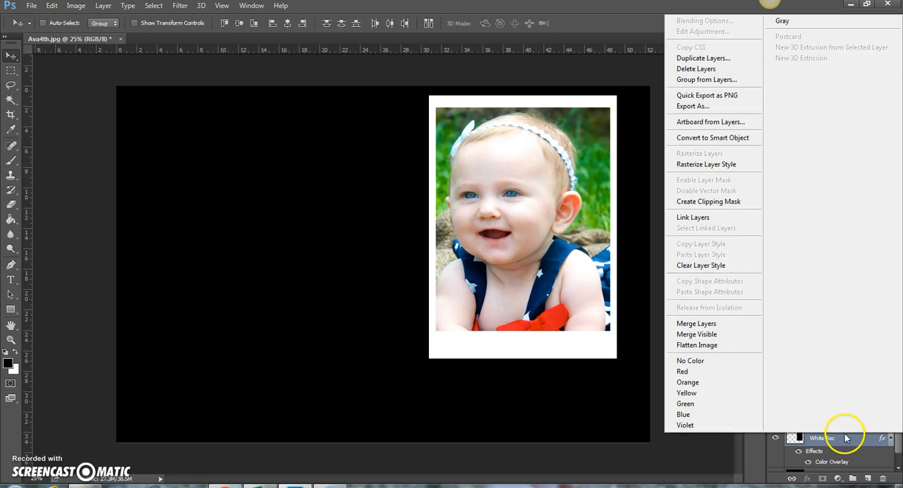
{"action": "mouse_move", "coordinate": [709, 79]}
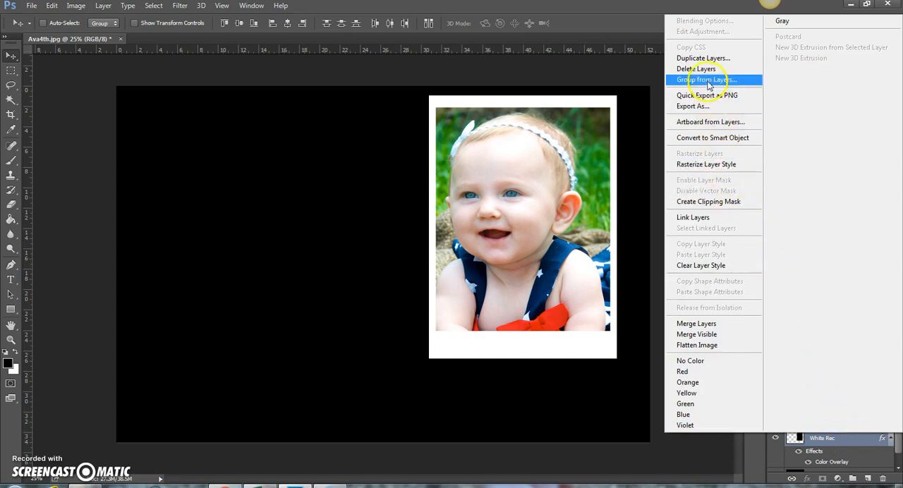
{"action": "left_click", "coordinate": [702, 58]}
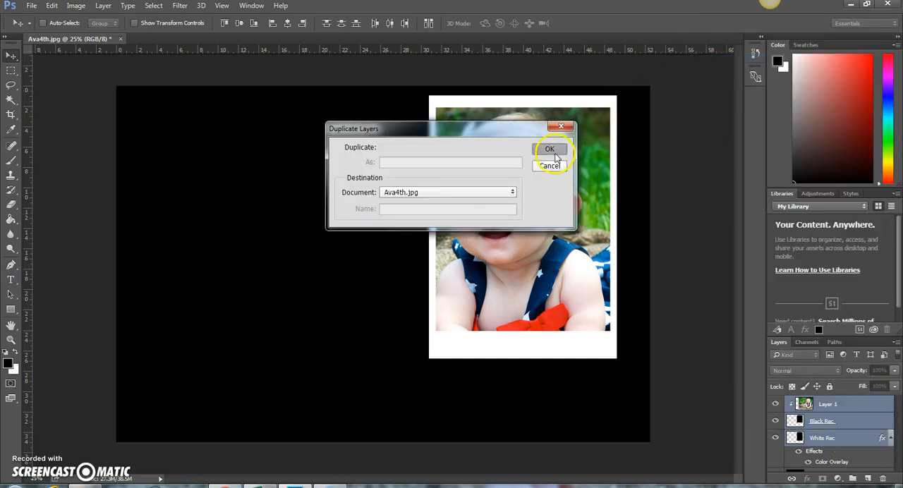
{"action": "left_click", "coordinate": [550, 150]}
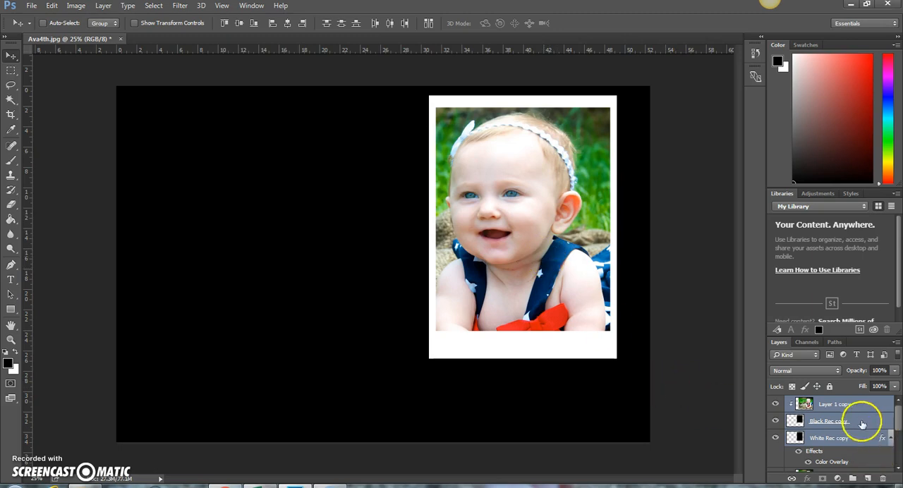
{"action": "left_click", "coordinate": [830, 420]}
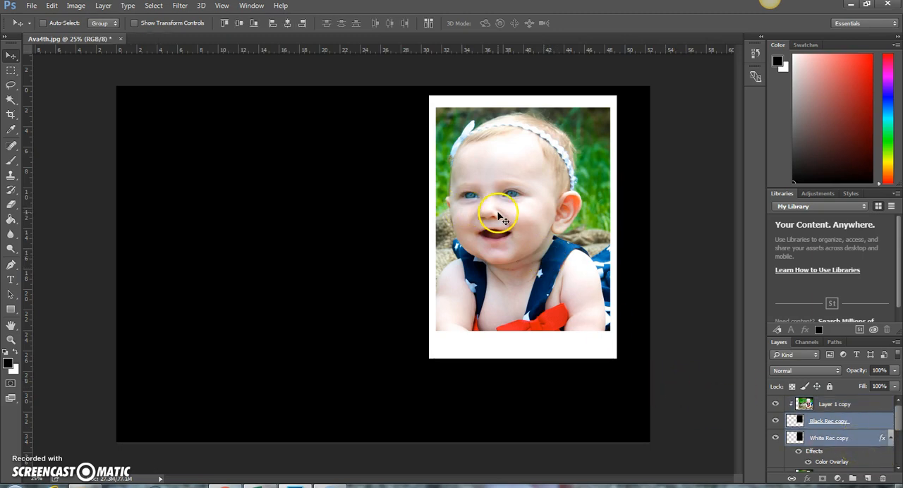
{"action": "left_click_drag", "start_coordinate": [501, 214], "coordinate": [378, 266]}
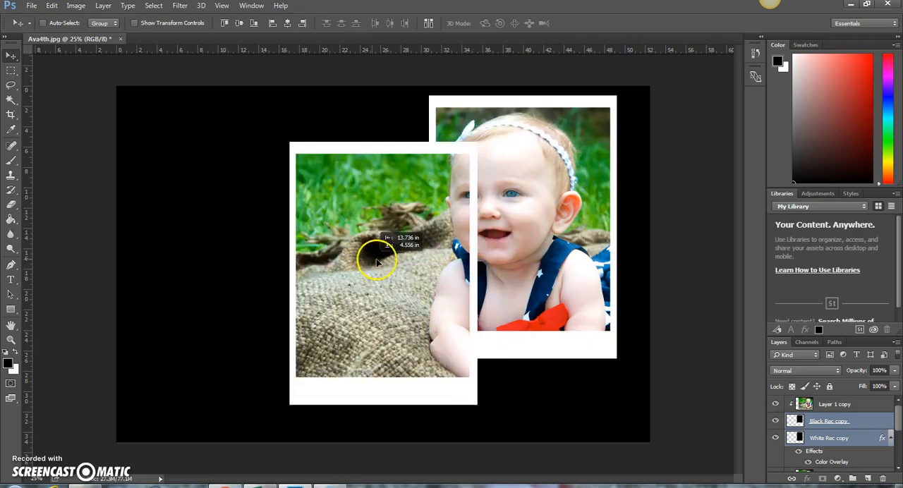
{"action": "left_click_drag", "start_coordinate": [378, 265], "coordinate": [406, 265]}
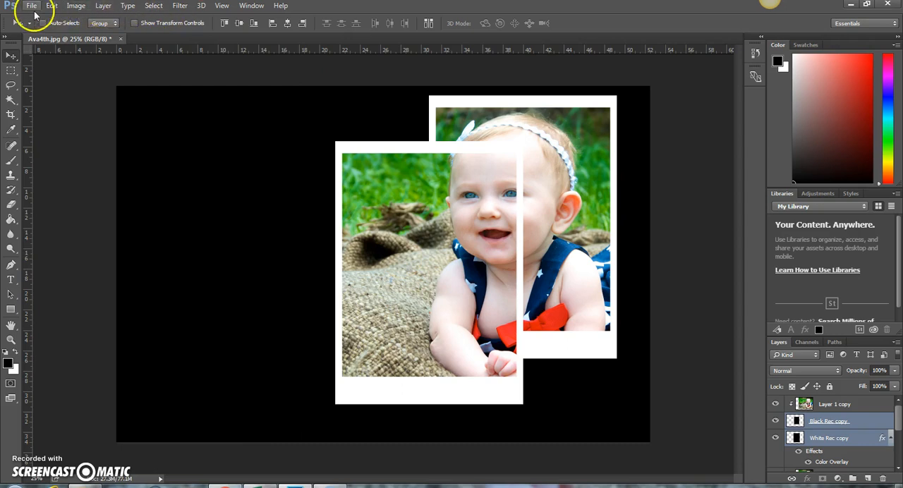
Step: Open the Avah4th3 baby photo file beside the collage document
{"action": "left_click", "coordinate": [31, 6]}
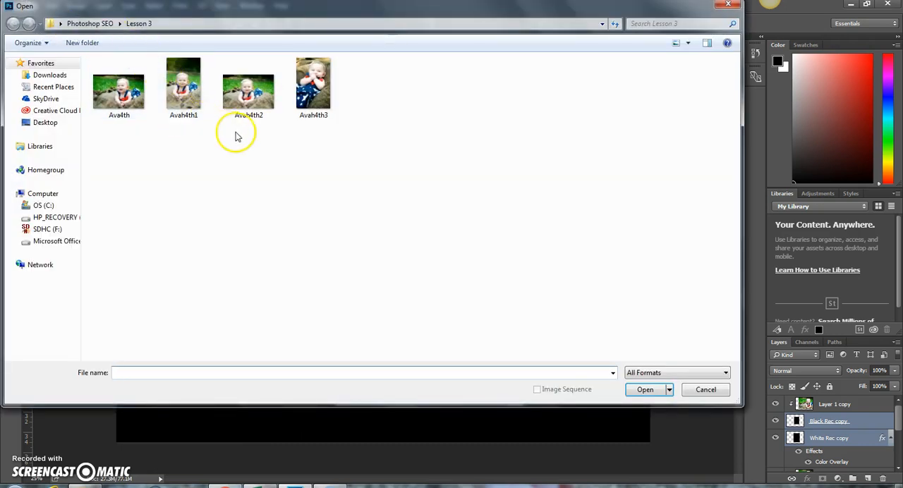
{"action": "left_click", "coordinate": [313, 85]}
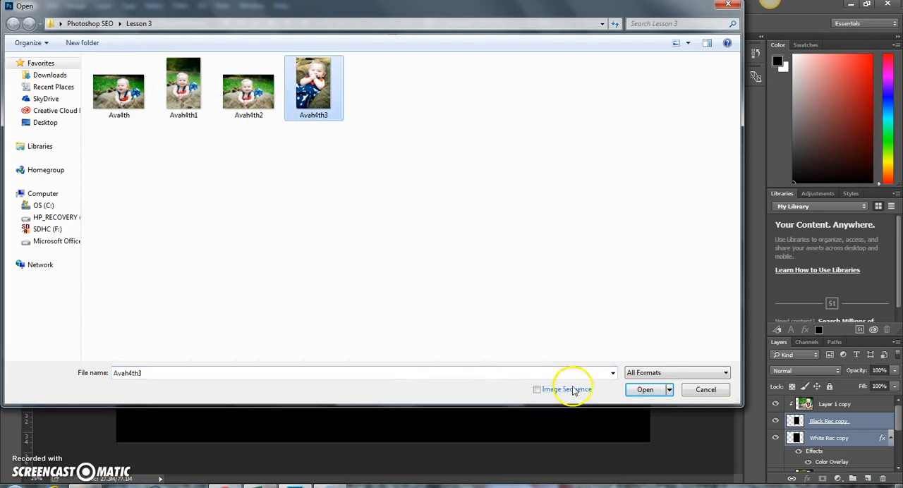
{"action": "left_click", "coordinate": [644, 389]}
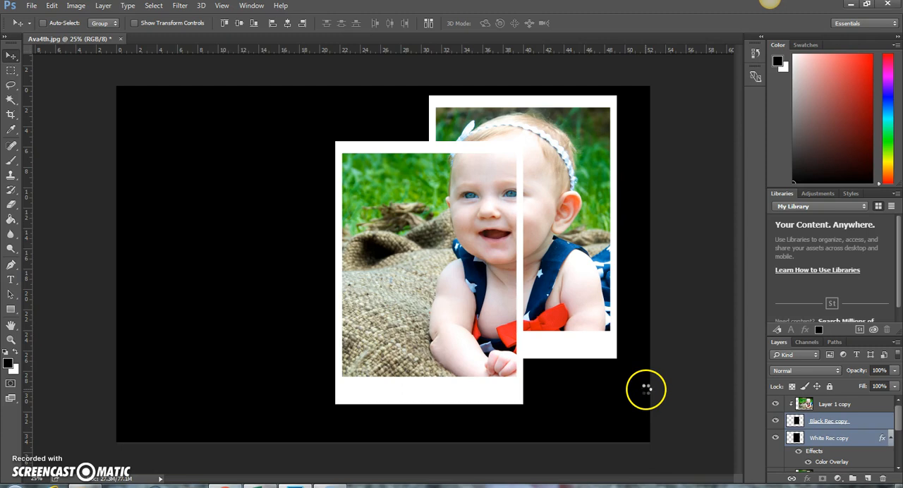
{"action": "left_click", "coordinate": [176, 39]}
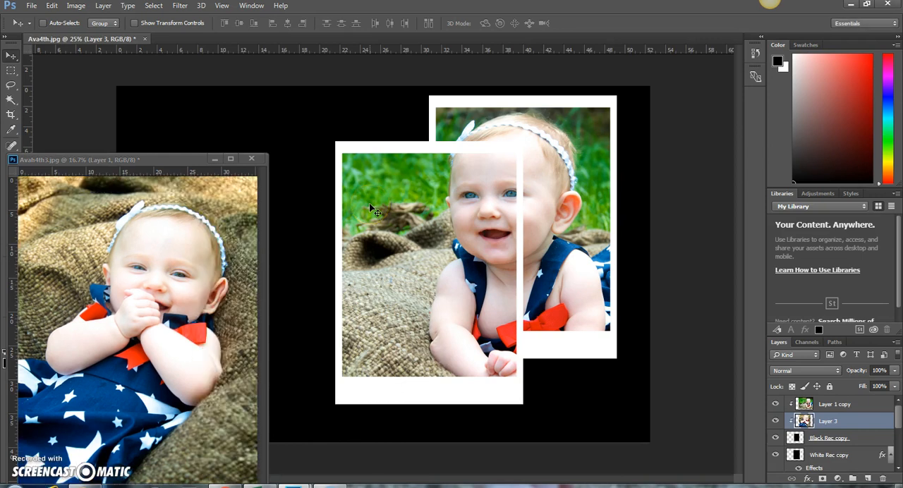
{"action": "mouse_move", "coordinate": [229, 203]}
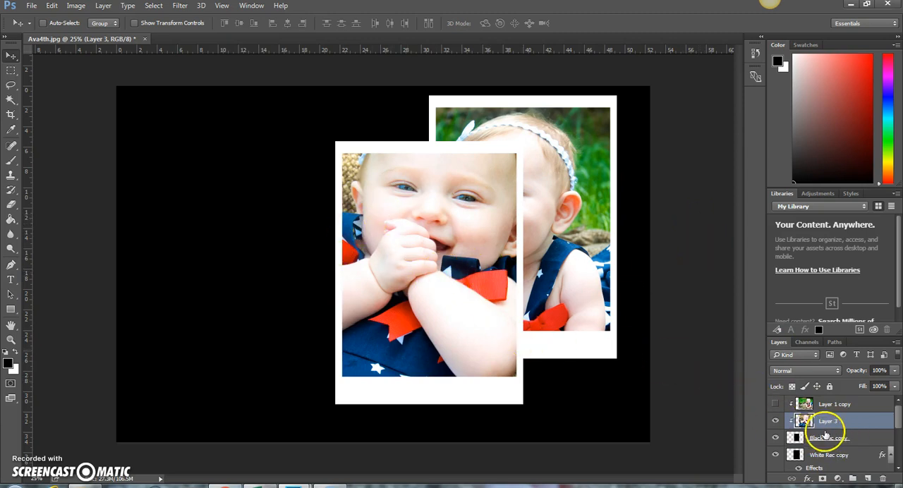
Step: Drag the front frame to the canvas's left side and reposition Layer 3's photo inside it
{"action": "left_click", "coordinate": [828, 437]}
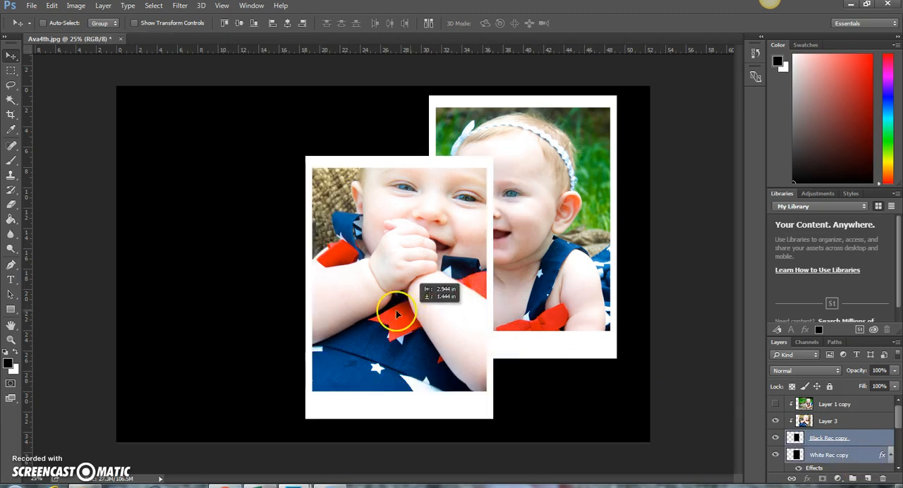
{"action": "left_click_drag", "start_coordinate": [397, 313], "coordinate": [307, 286]}
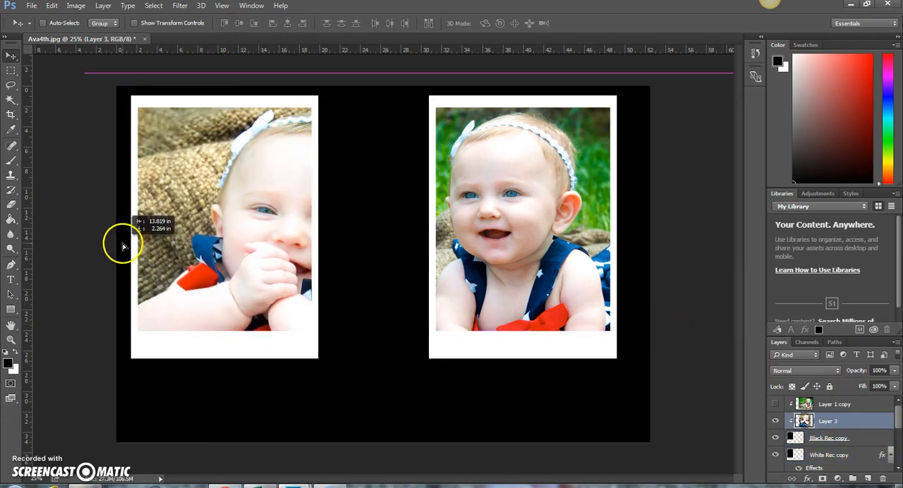
{"action": "left_click_drag", "start_coordinate": [124, 247], "coordinate": [240, 233]}
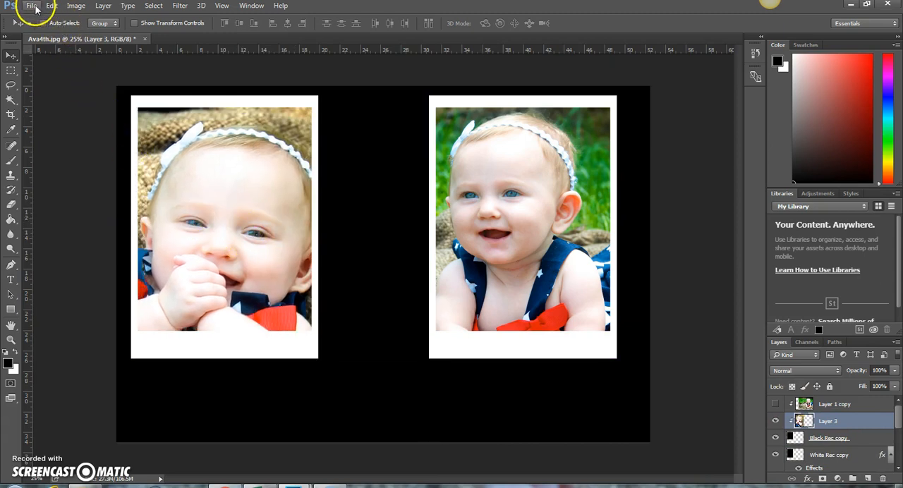
{"action": "left_click", "coordinate": [51, 6]}
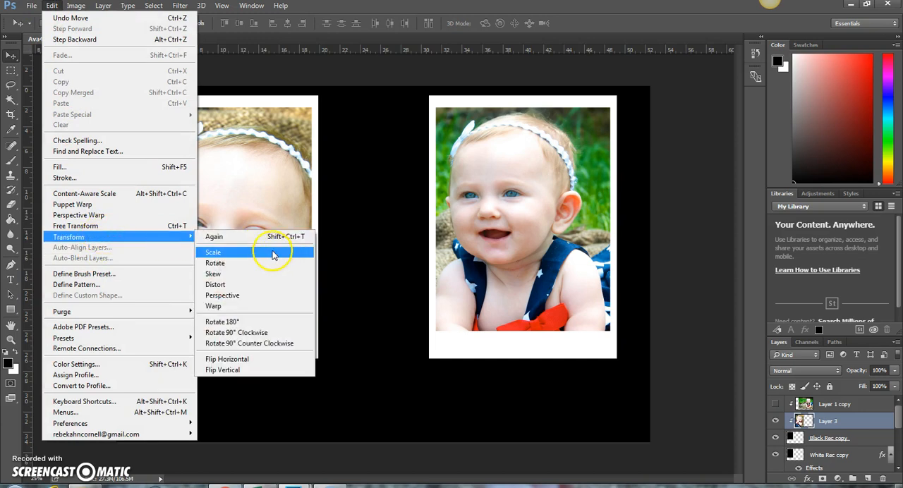
Step: Scale Layer 3 down so the hands-at-mouth baby photo sits neatly inside the left frame, and apply
{"action": "left_click", "coordinate": [212, 251]}
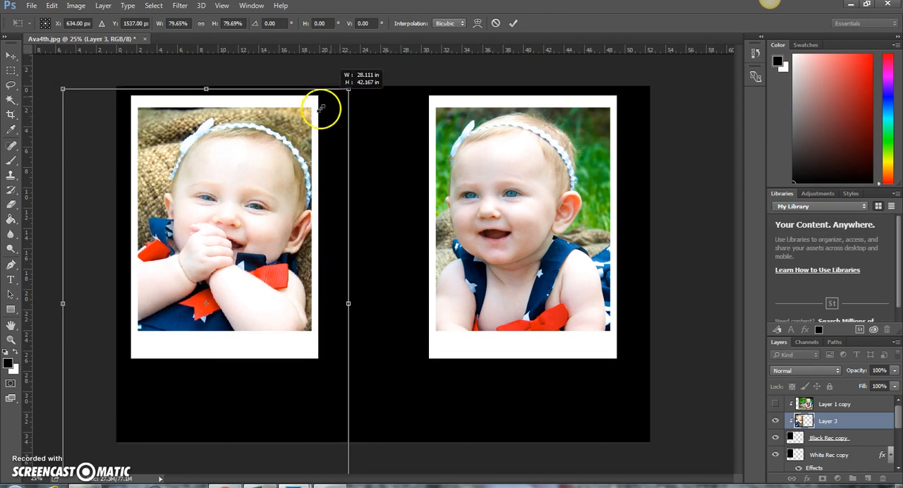
{"action": "left_click_drag", "start_coordinate": [322, 110], "coordinate": [237, 209]}
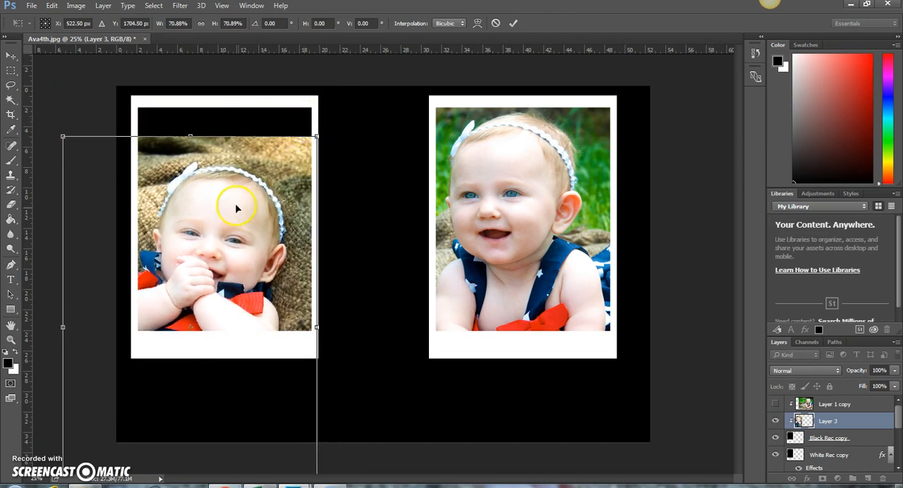
{"action": "left_click_drag", "start_coordinate": [237, 209], "coordinate": [325, 106]}
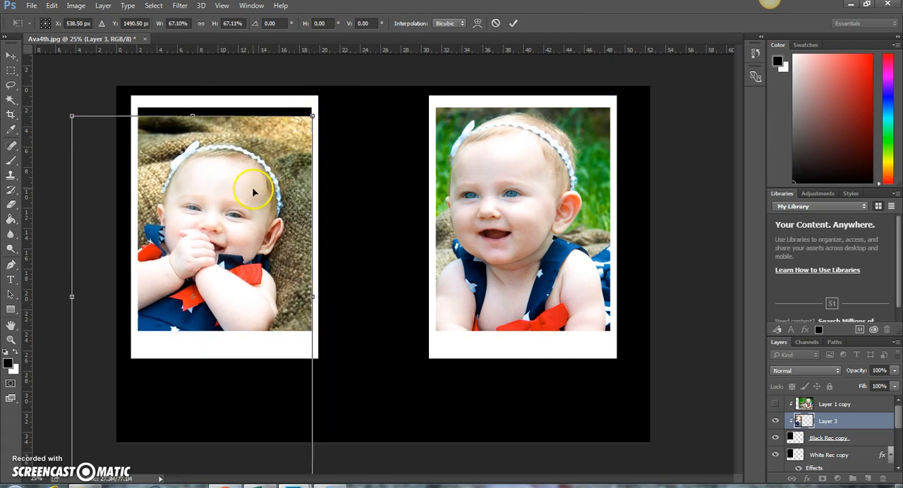
{"action": "left_click_drag", "start_coordinate": [254, 192], "coordinate": [139, 116]}
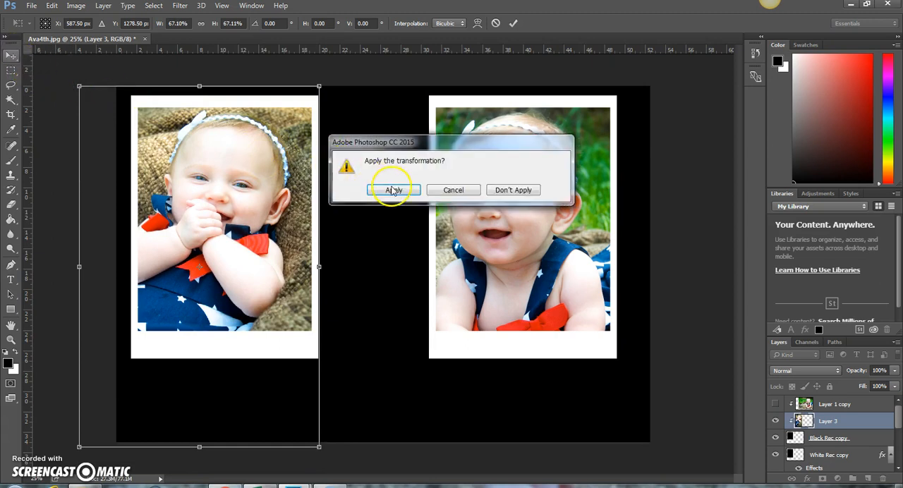
{"action": "left_click", "coordinate": [392, 189]}
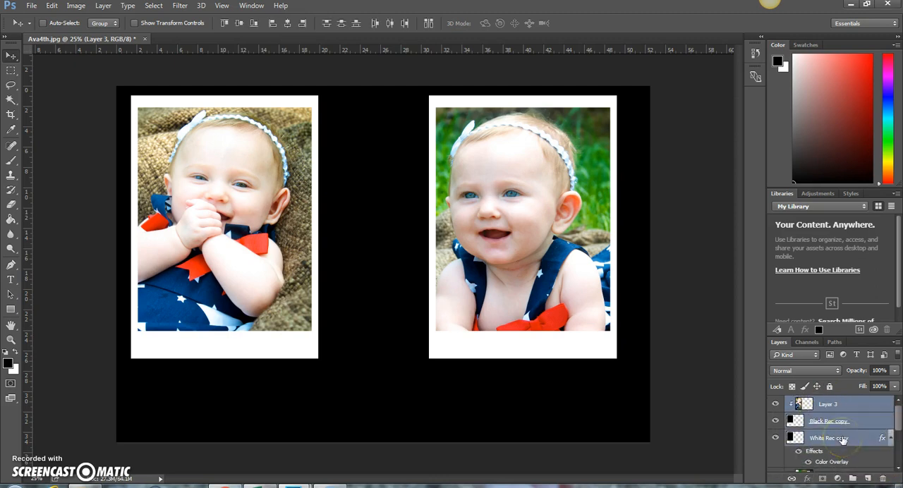
Step: Duplicate the left frame's layers and move the third Polaroid copy toward the canvas centre
{"action": "right_click", "coordinate": [829, 438]}
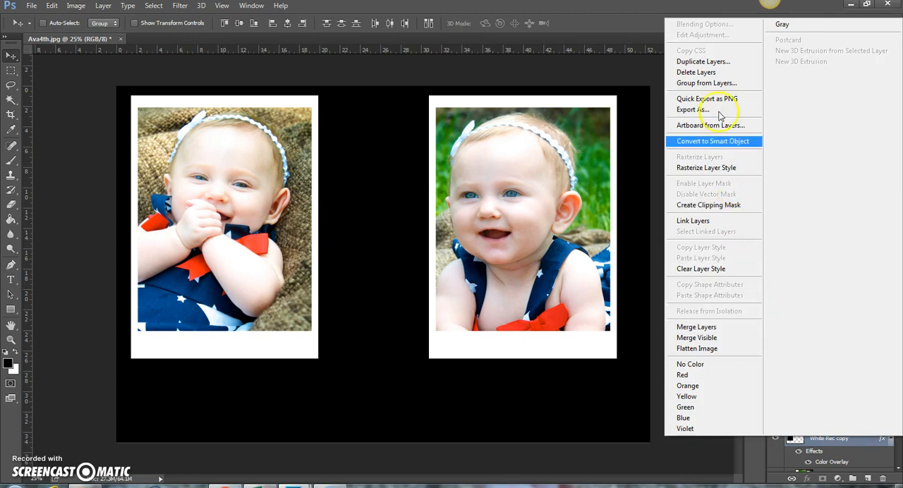
{"action": "left_click", "coordinate": [703, 62]}
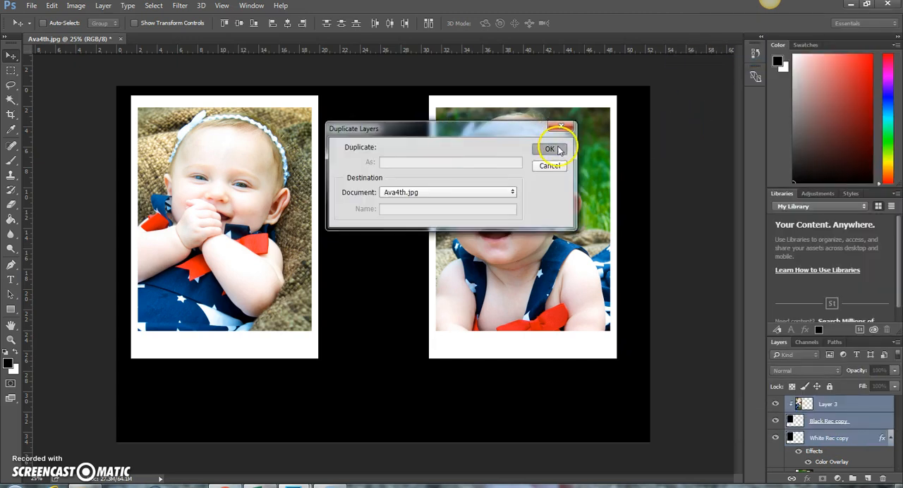
{"action": "left_click", "coordinate": [551, 150]}
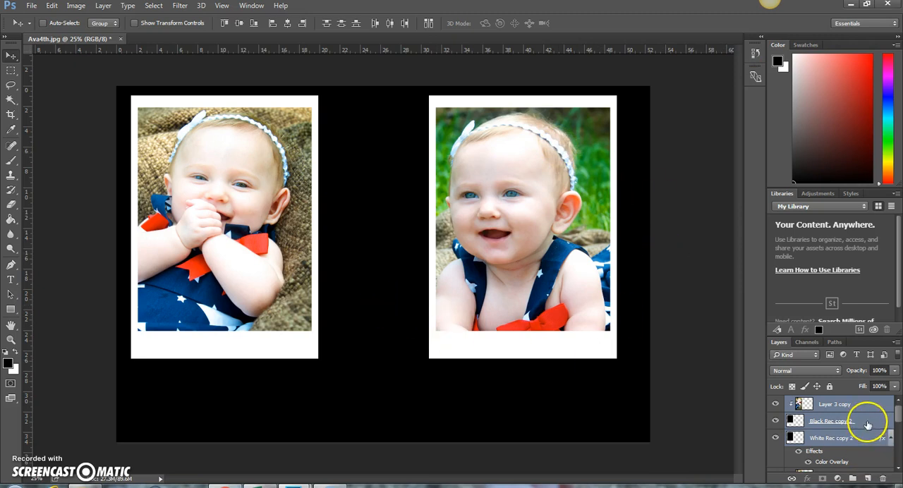
{"action": "left_click", "coordinate": [832, 421]}
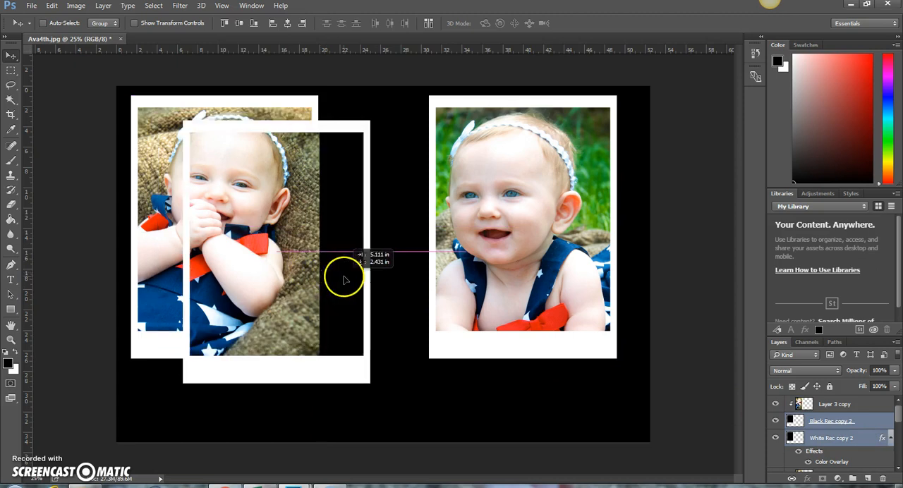
{"action": "left_click_drag", "start_coordinate": [345, 280], "coordinate": [417, 294]}
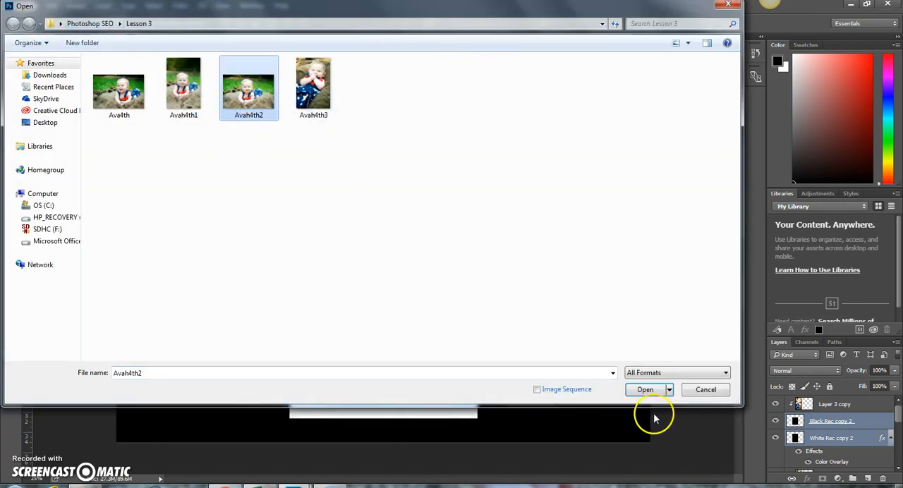
Step: Bring the Ava4th2 burlap-in-grass photo into the collage and position it inside the middle frame
{"action": "left_click", "coordinate": [645, 390]}
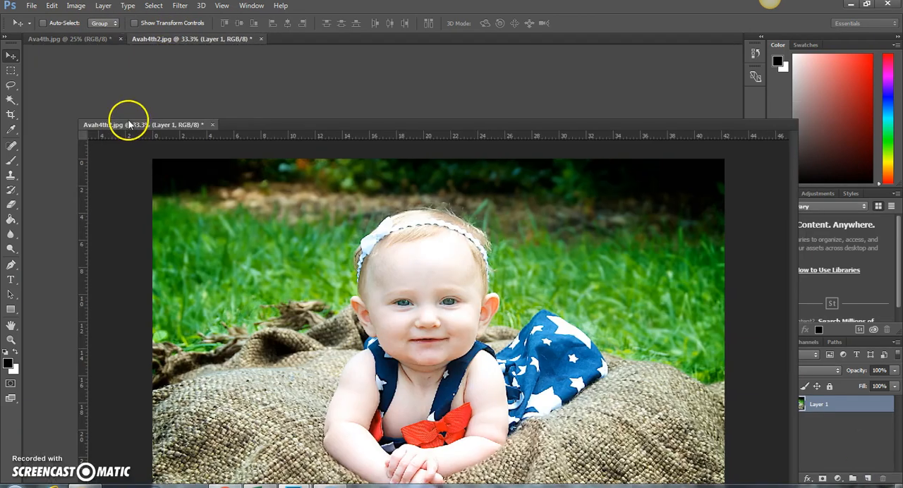
{"action": "left_click_drag", "start_coordinate": [127, 124], "coordinate": [266, 137]}
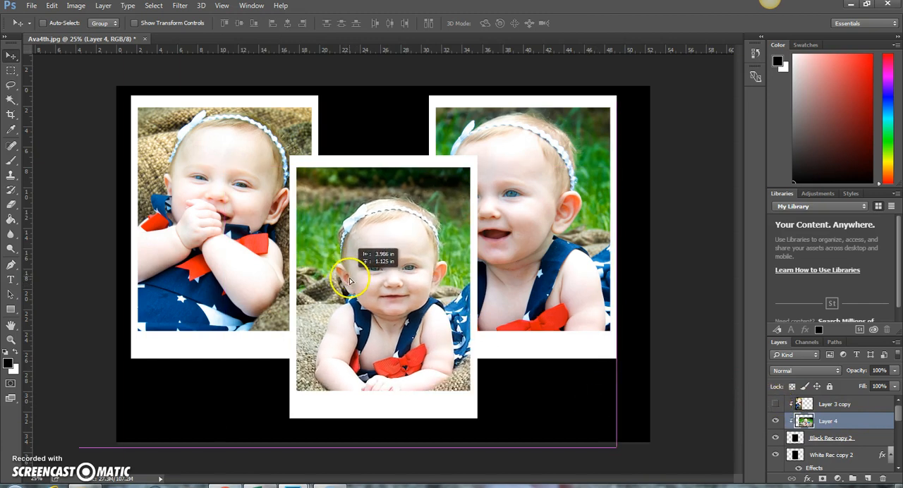
{"action": "left_click_drag", "start_coordinate": [349, 280], "coordinate": [381, 339]}
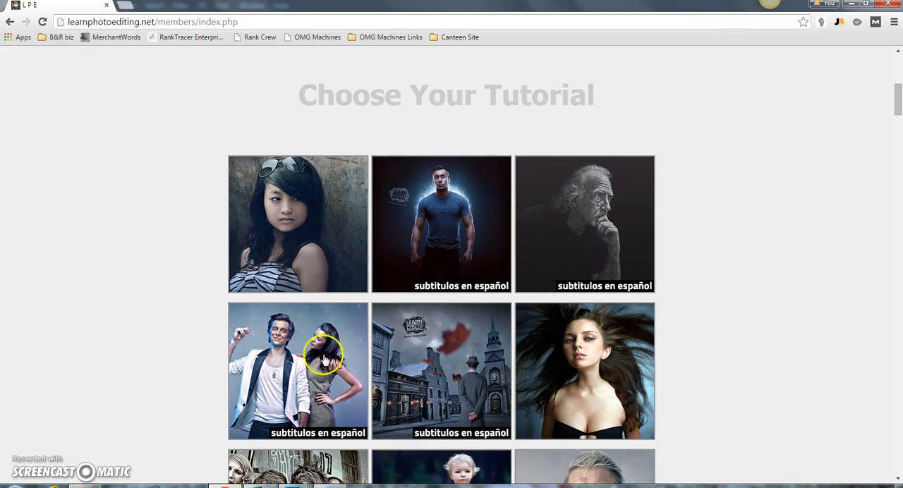
{"action": "mouse_move", "coordinate": [704, 227]}
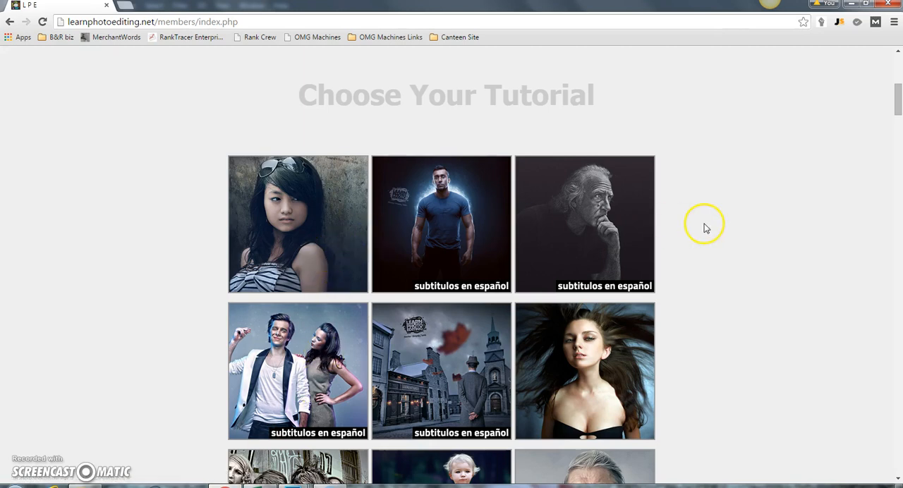
{"action": "mouse_move", "coordinate": [469, 209]}
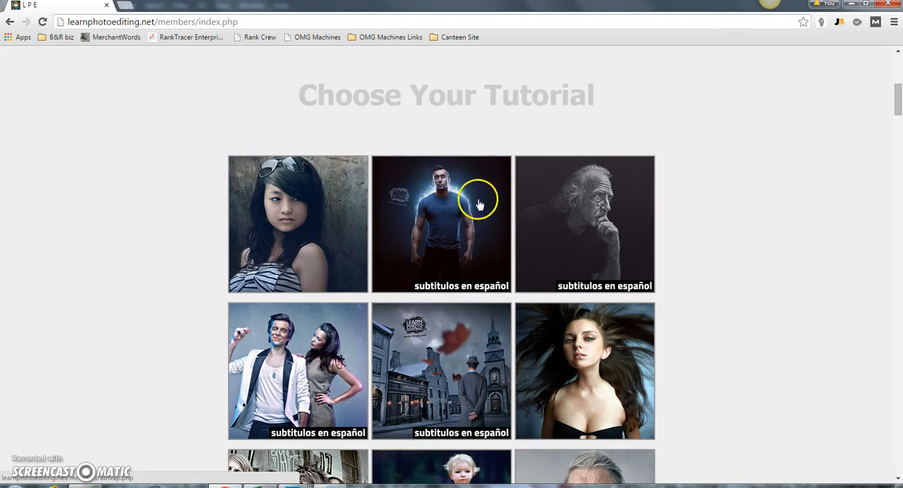
{"action": "scroll", "scroll_direction": "down", "scroll_amount": 3}
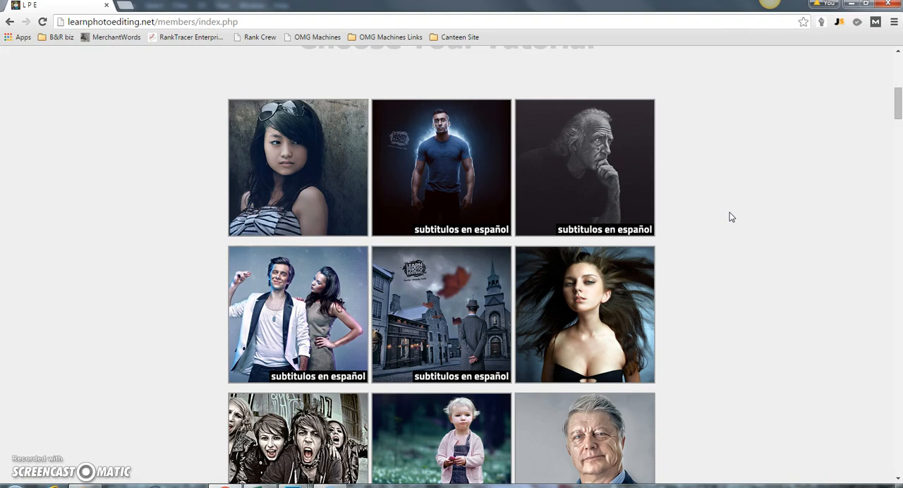
{"action": "scroll", "scroll_direction": "down", "scroll_amount": 3}
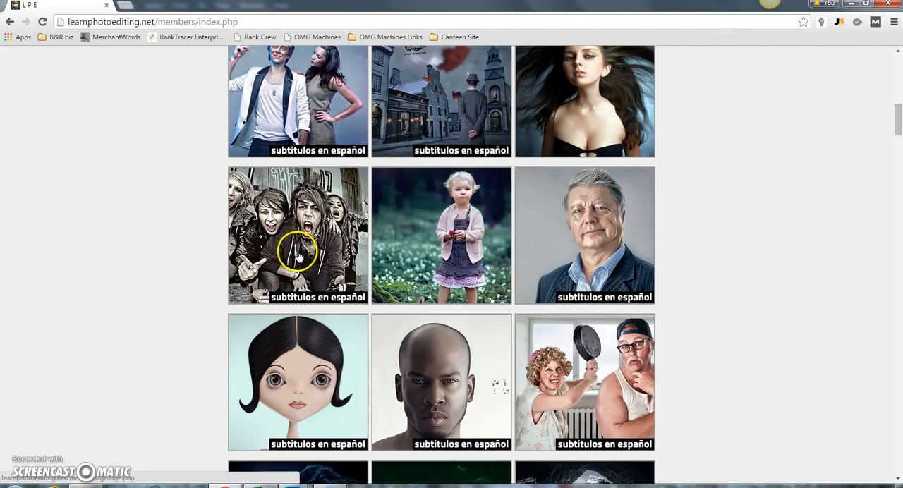
{"action": "mouse_move", "coordinate": [443, 189]}
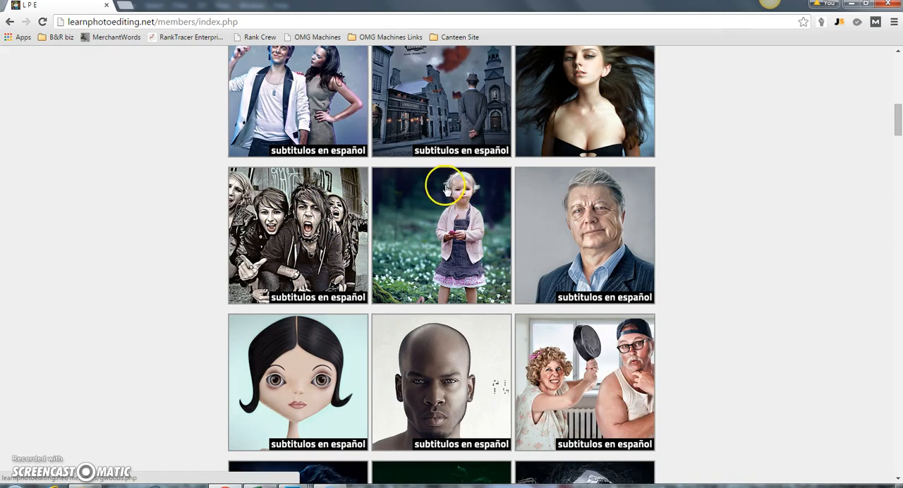
{"action": "mouse_move", "coordinate": [422, 206]}
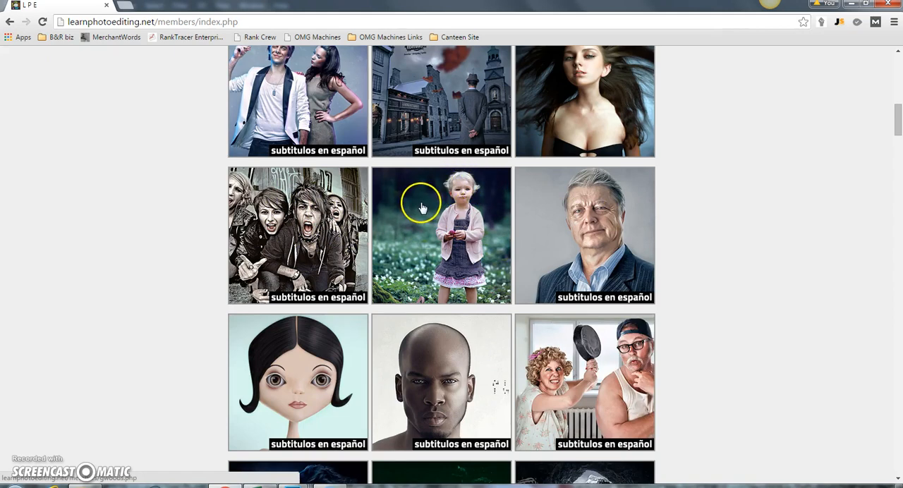
{"action": "scroll", "scroll_direction": "down", "scroll_amount": 3}
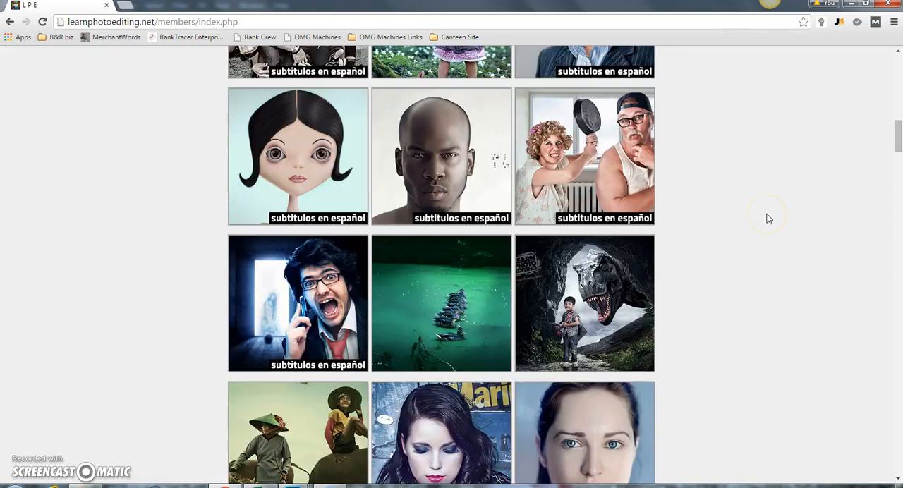
{"action": "scroll", "scroll_direction": "down", "scroll_amount": 3}
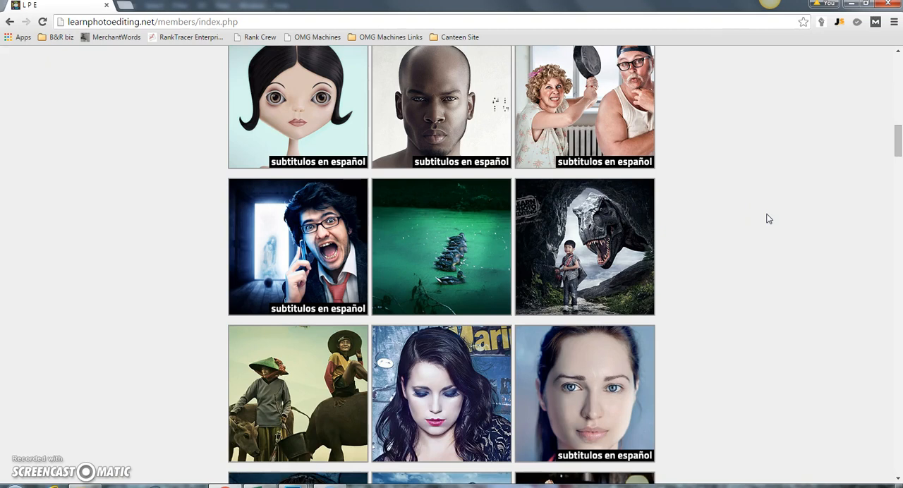